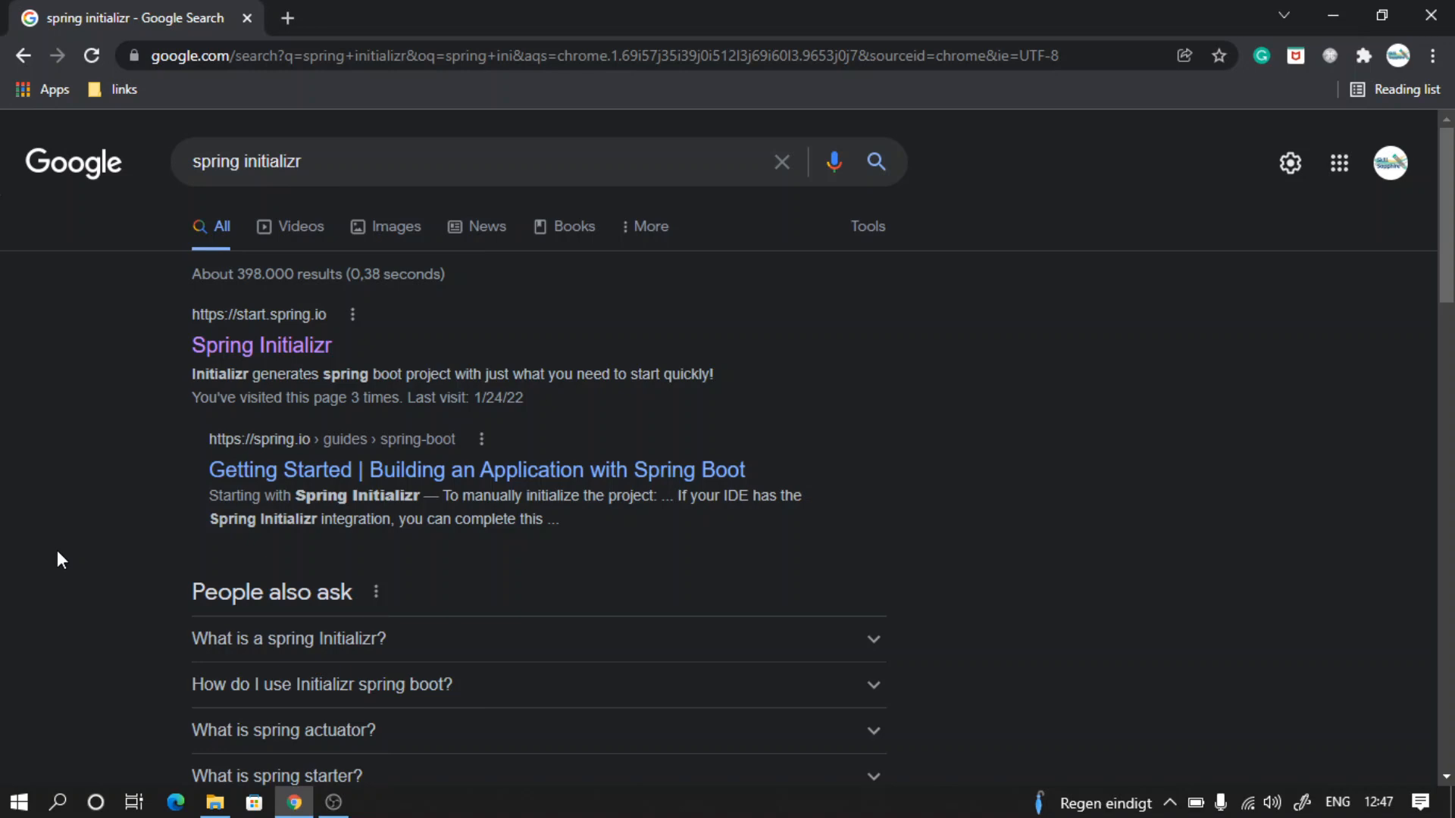
{"action": "mouse_move", "coordinate": [381, 167]}
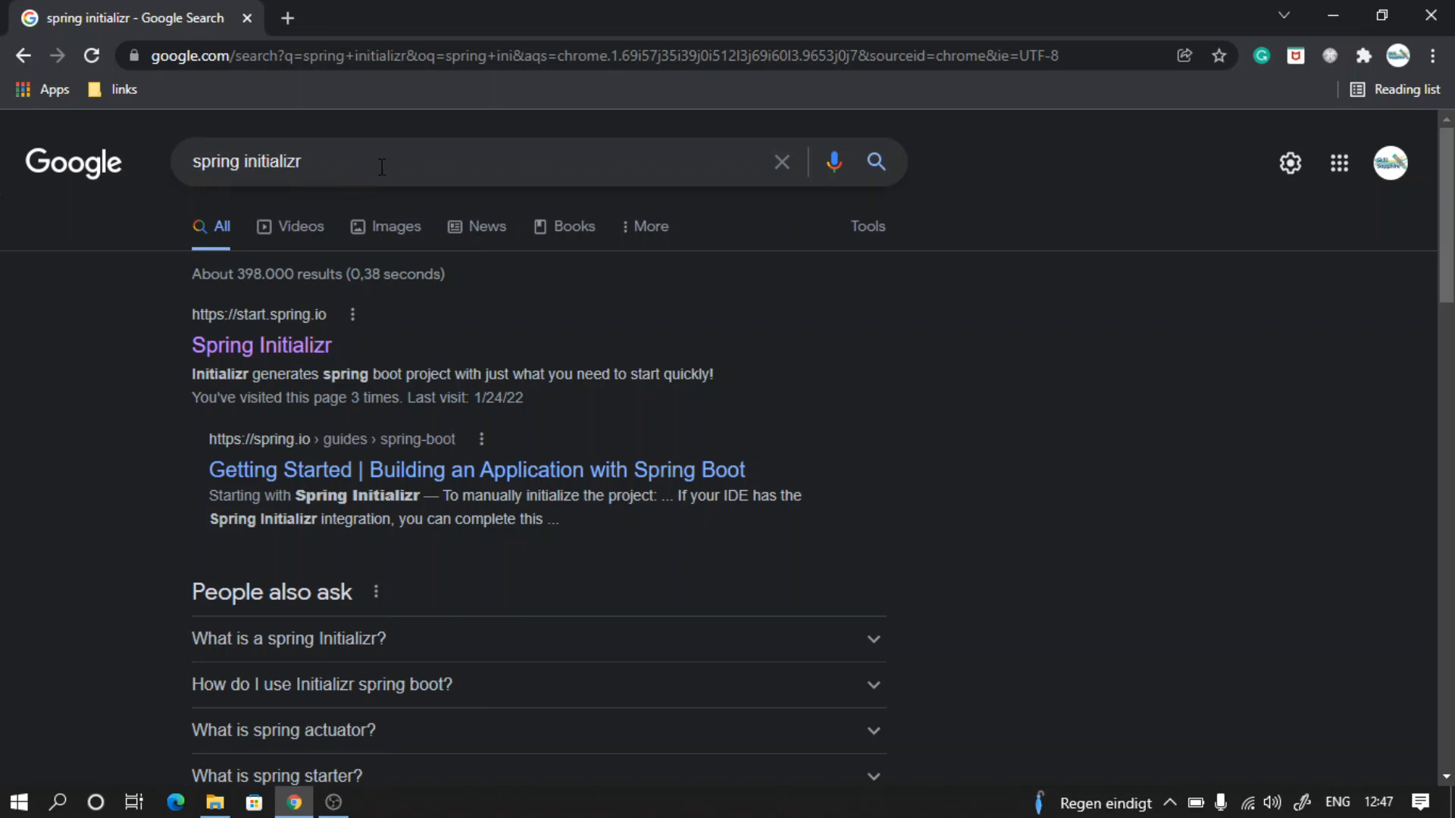
{"action": "mouse_move", "coordinate": [210, 367]}
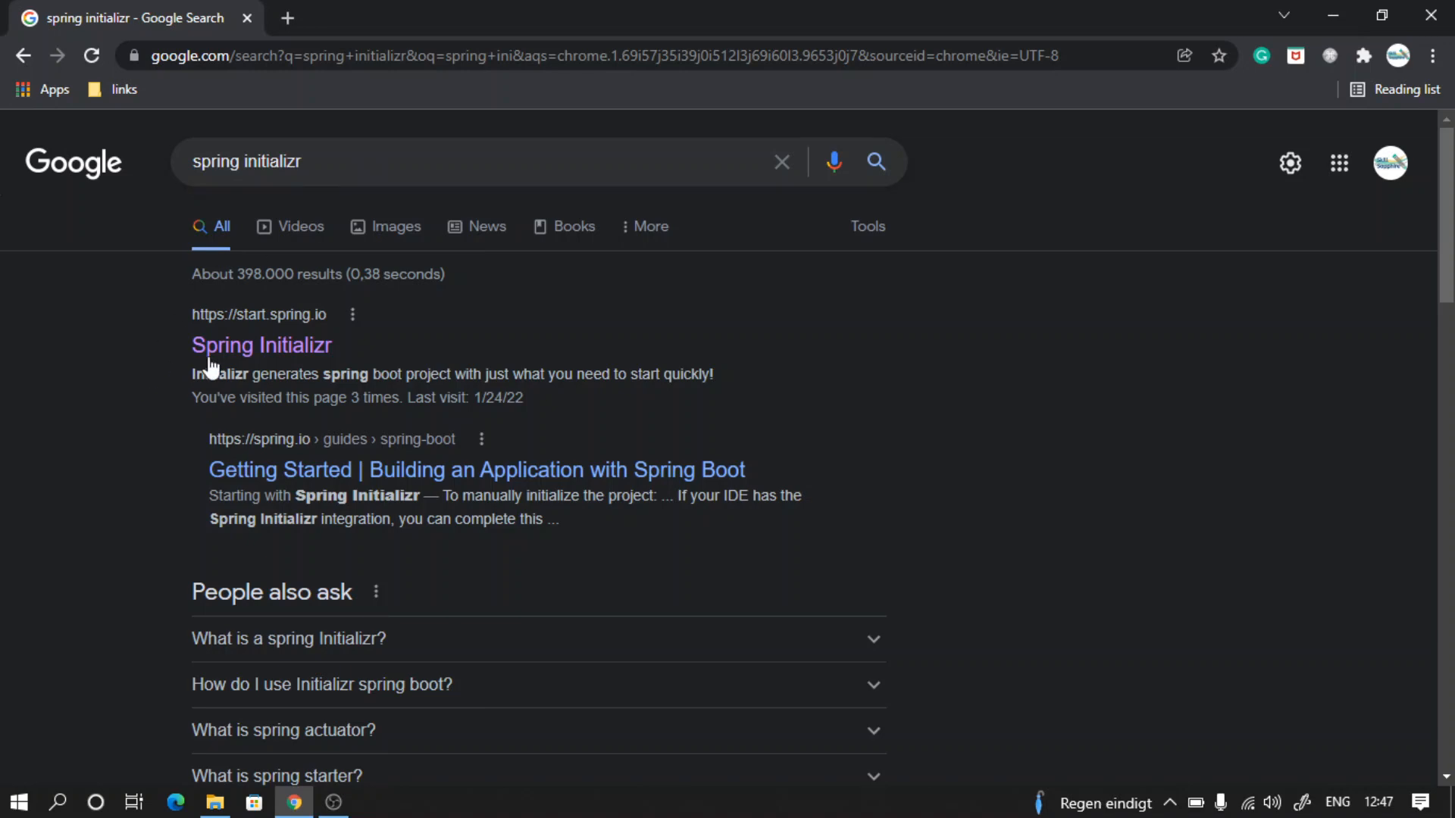
Open the start.spring.io result from the Google search for 'spring initializr'.
{"action": "left_click", "coordinate": [260, 344]}
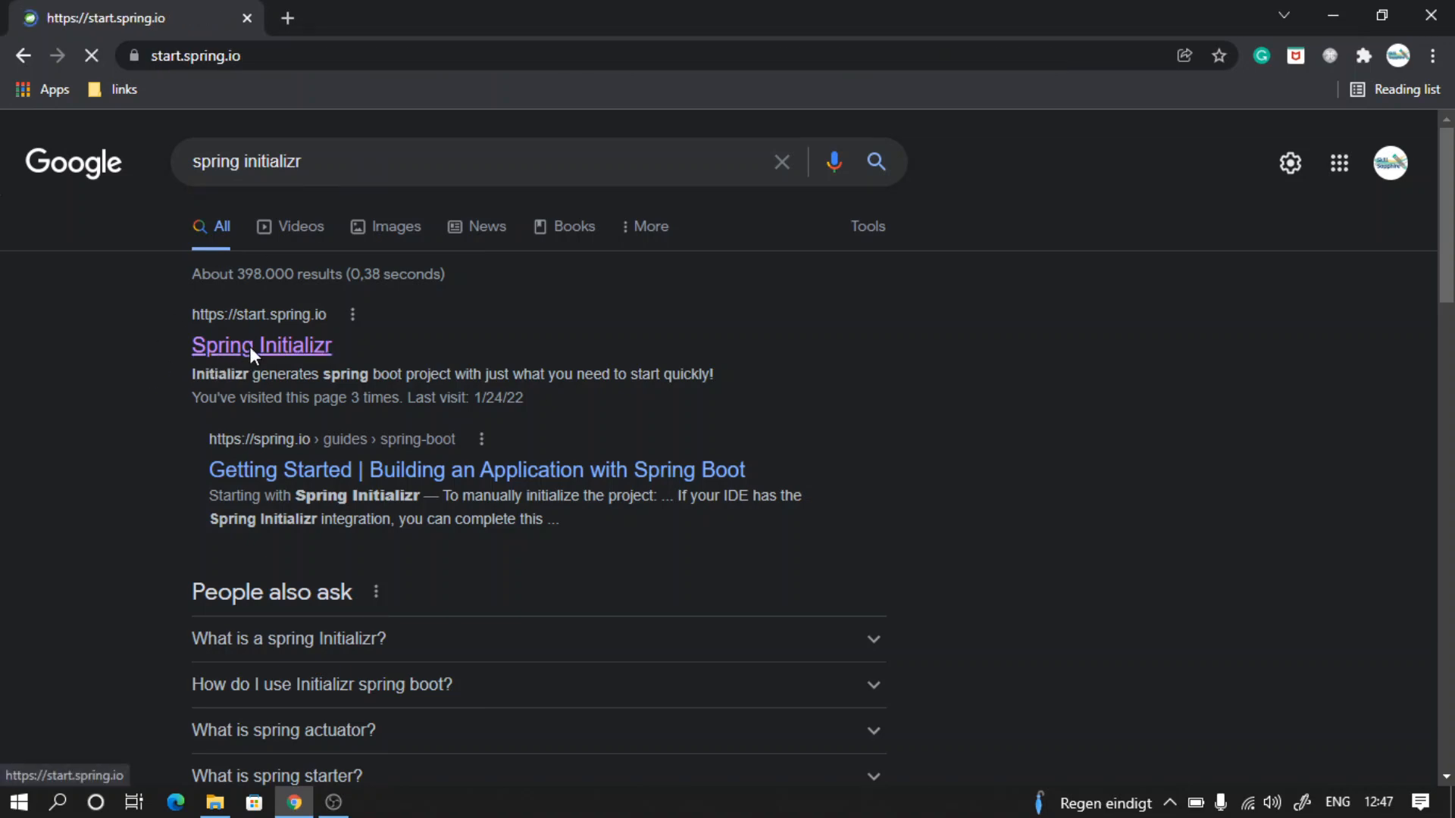
{"action": "left_click", "coordinate": [261, 346]}
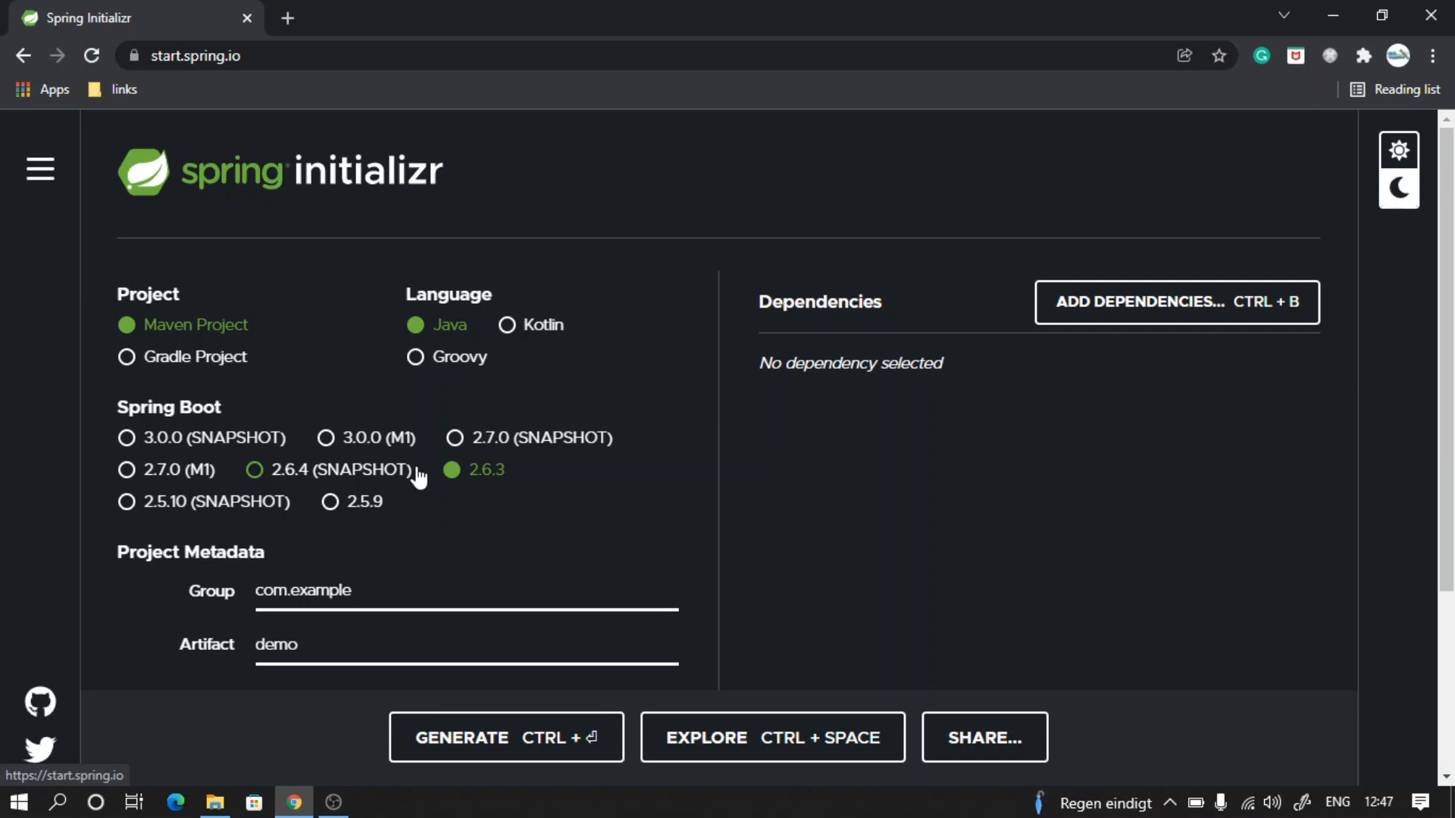
{"action": "mouse_move", "coordinate": [401, 577]}
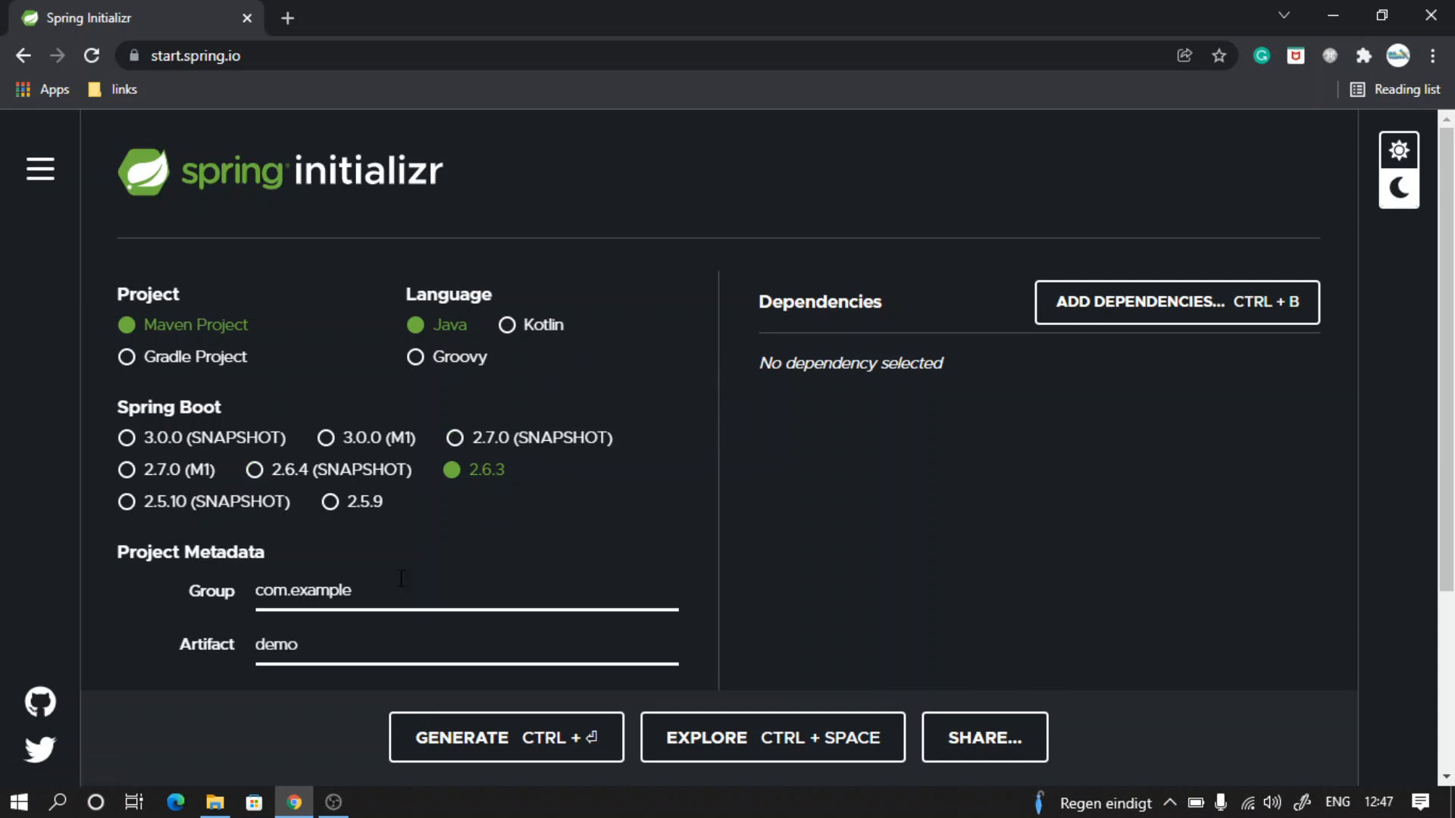
{"action": "mouse_move", "coordinate": [471, 562]}
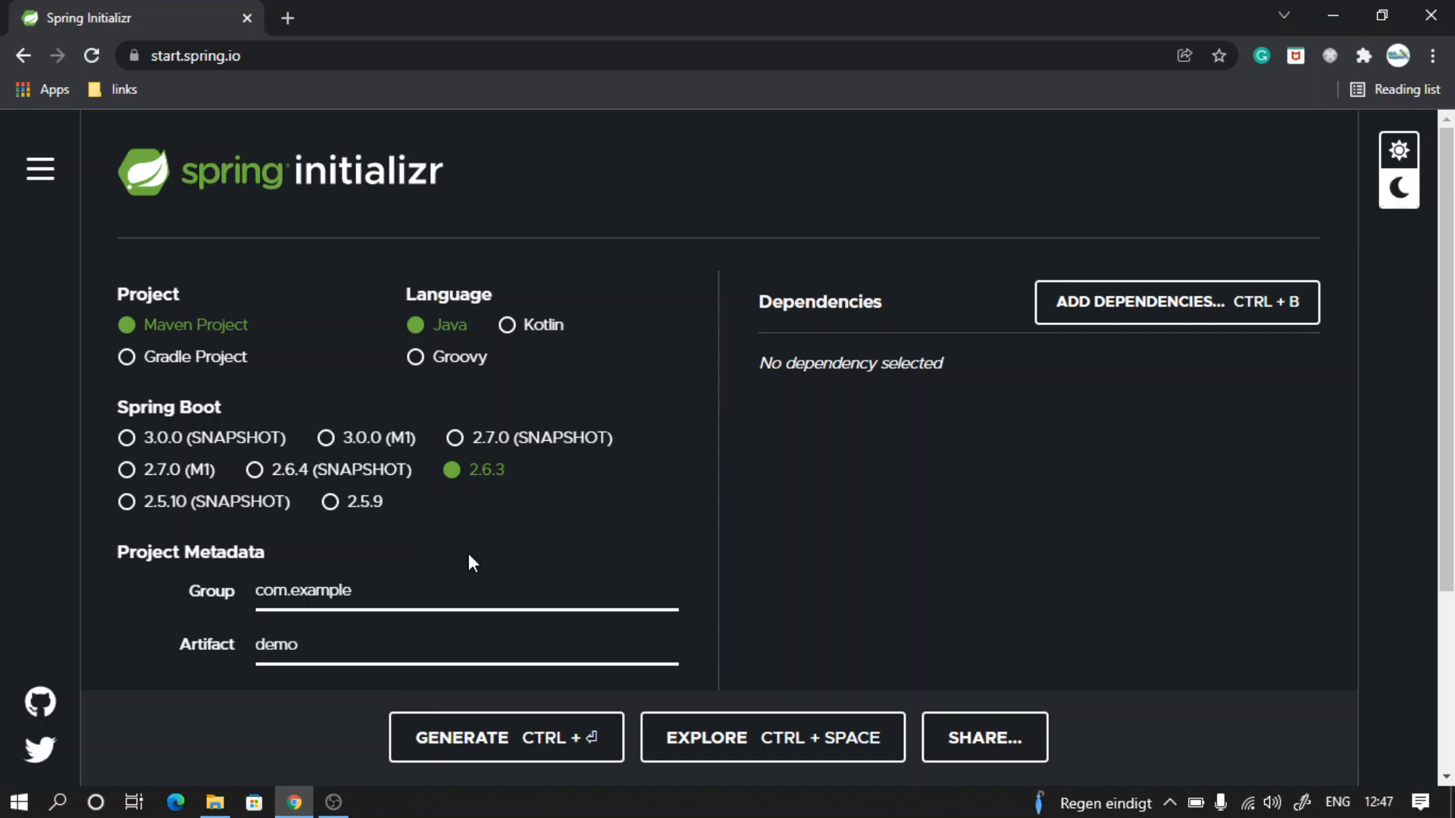
{"action": "scroll", "scroll_direction": "down", "scroll_amount": 3}
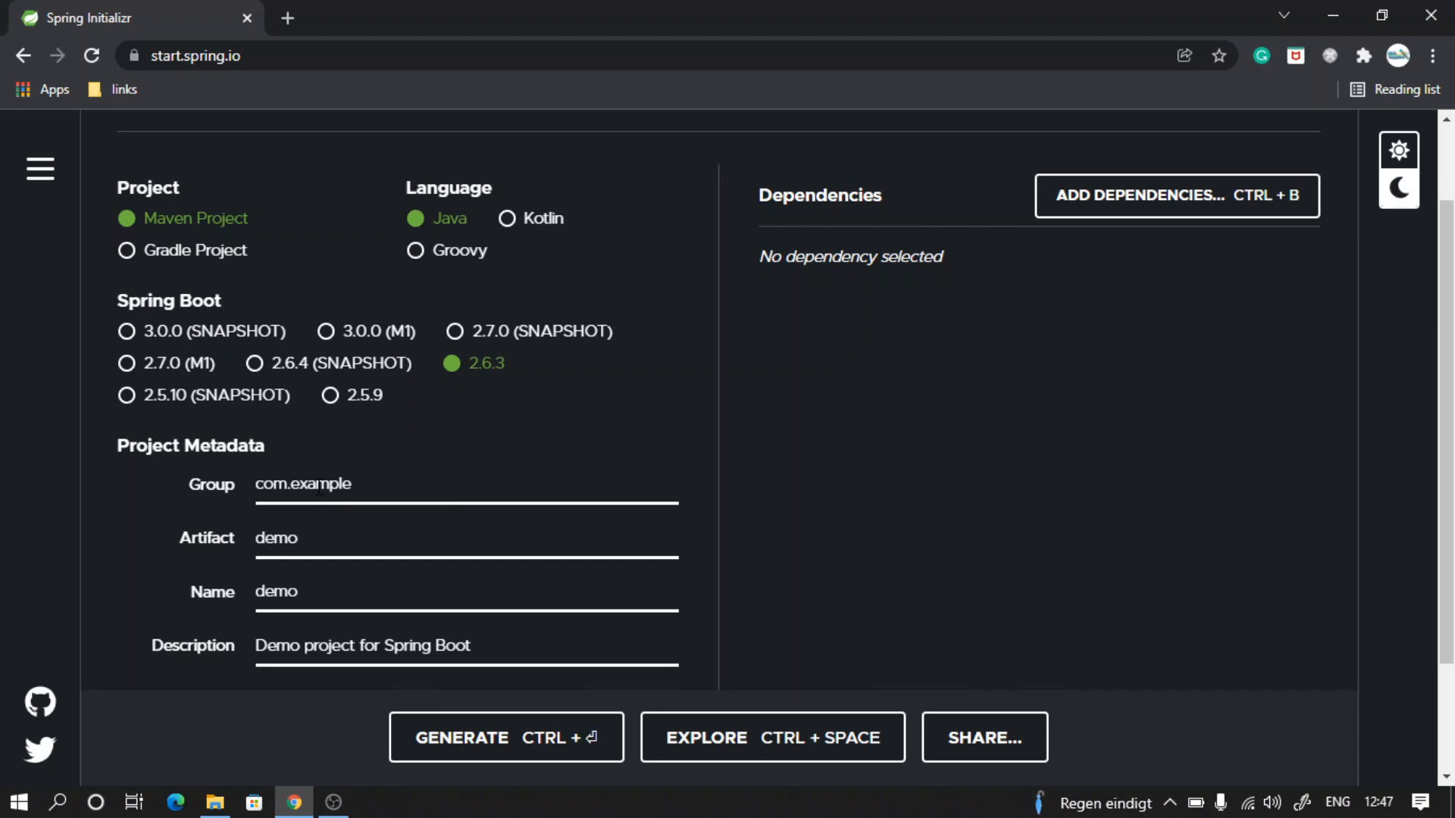
Change Group from com.example to com.mycompany and Artifact from demo to property-management.
{"action": "double_click", "coordinate": [321, 483]}
{"action": "type", "text": "com.myco"}
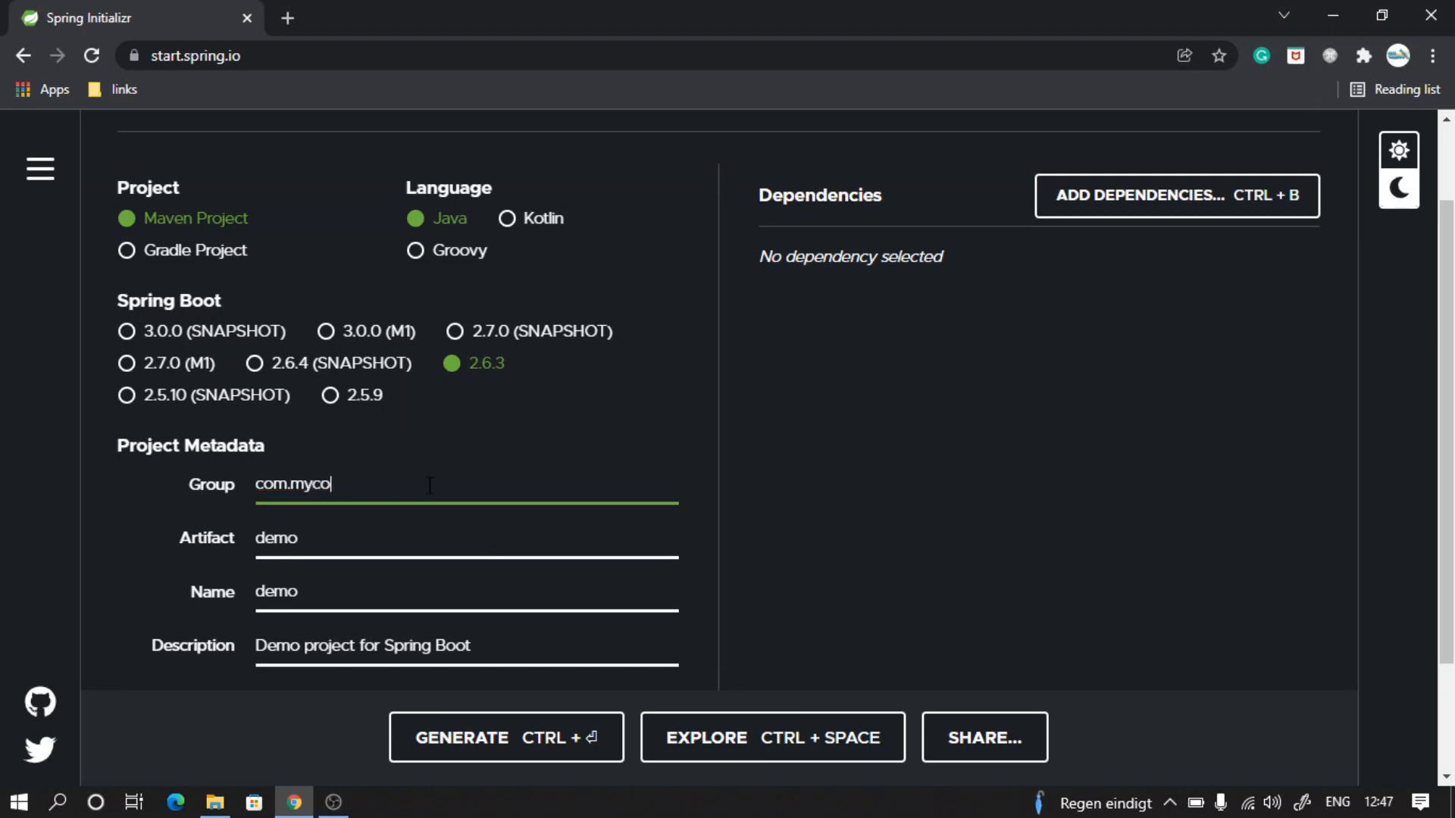
{"action": "type", "text": "mpany"}
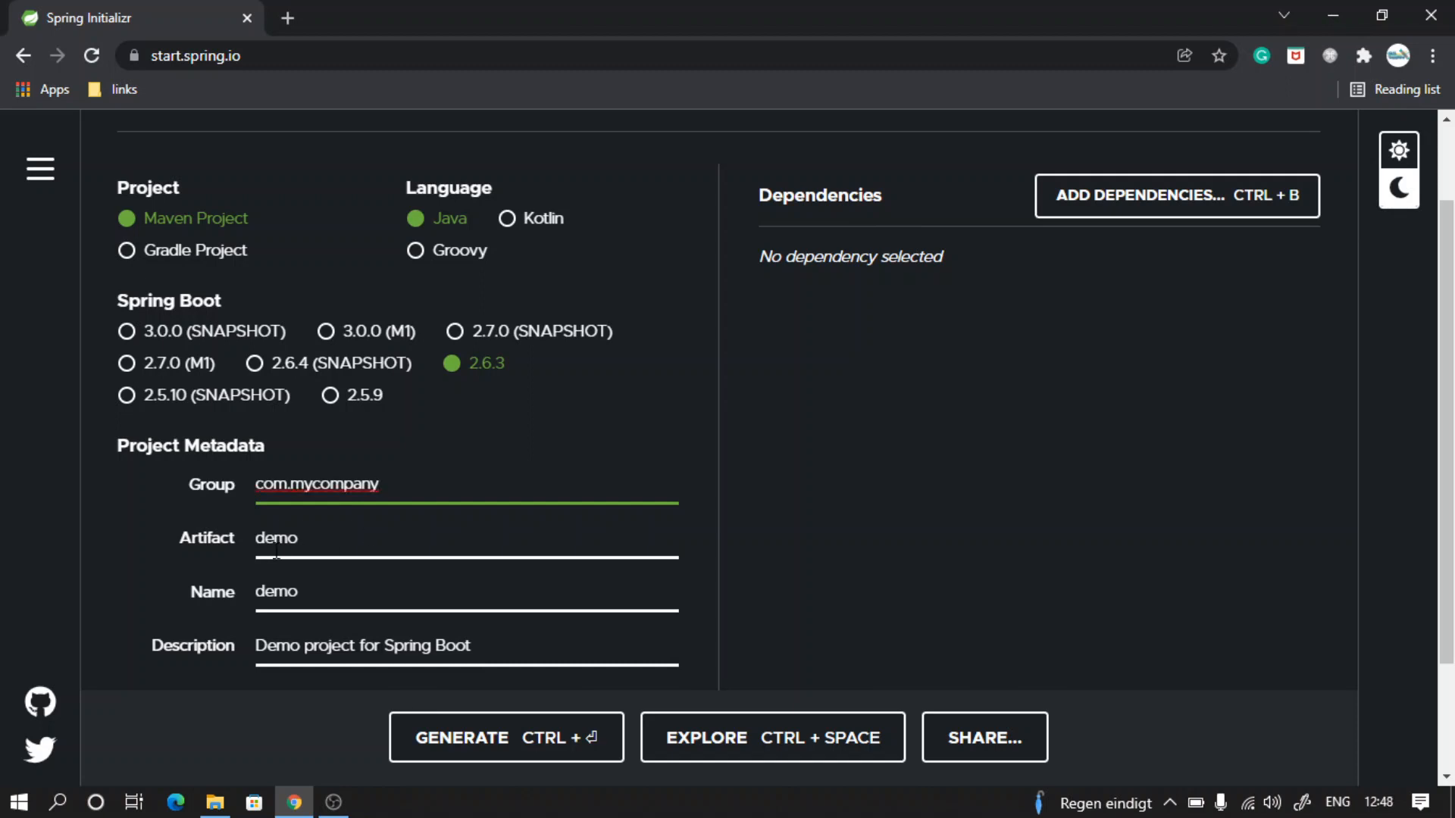
{"action": "double_click", "coordinate": [276, 538]}
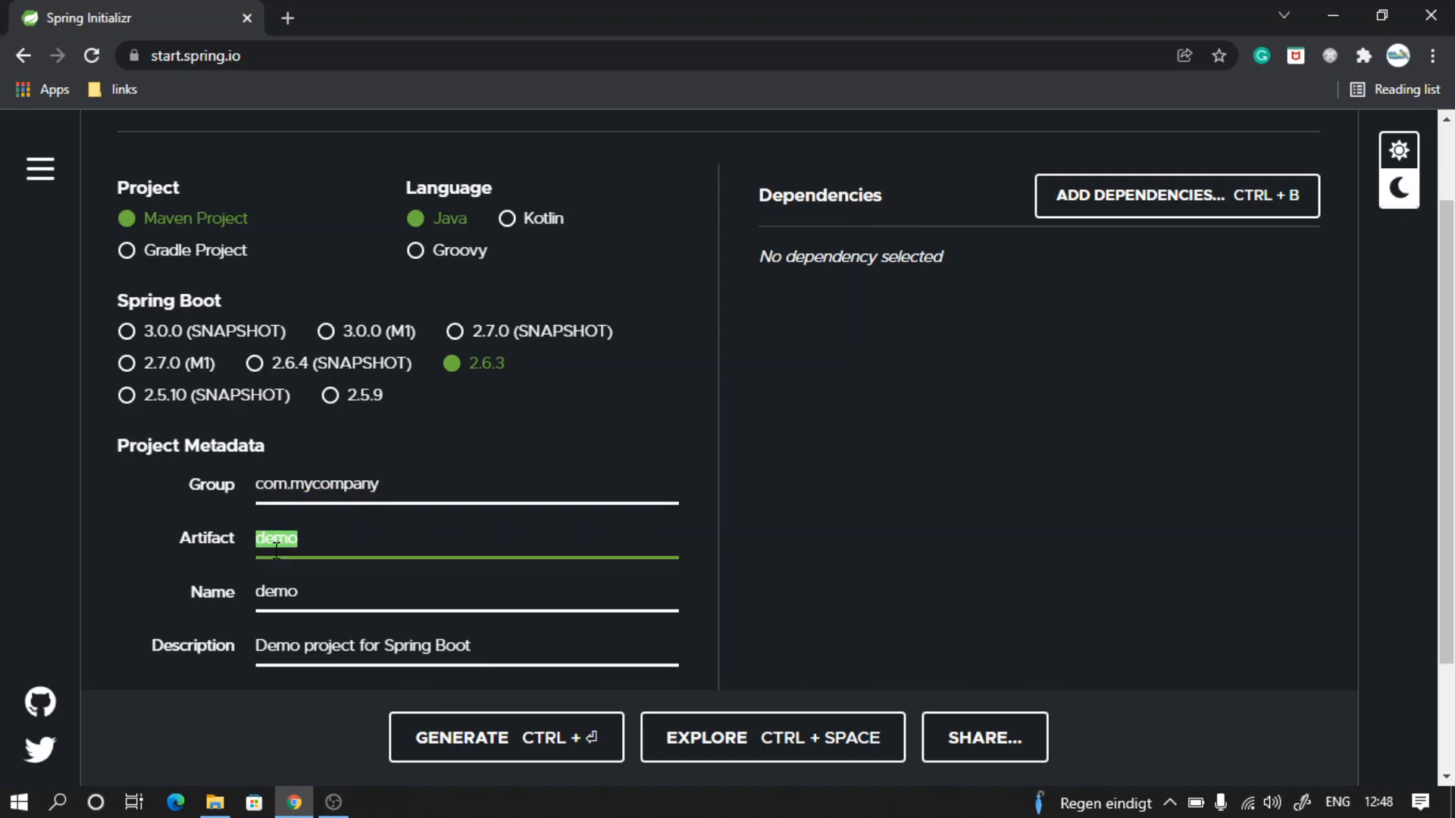
{"action": "type", "text": "prop"}
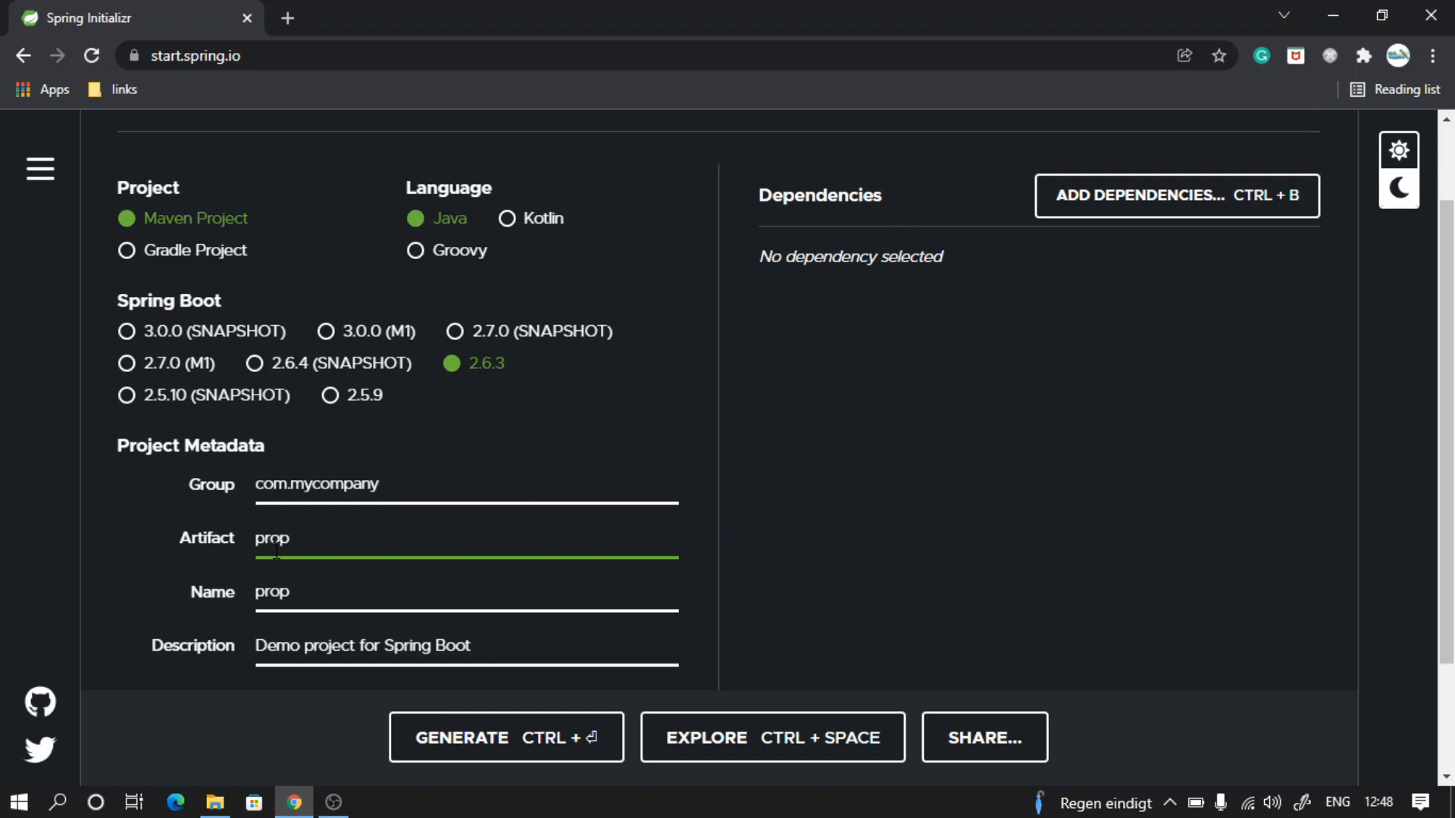
{"action": "type", "text": "erty"}
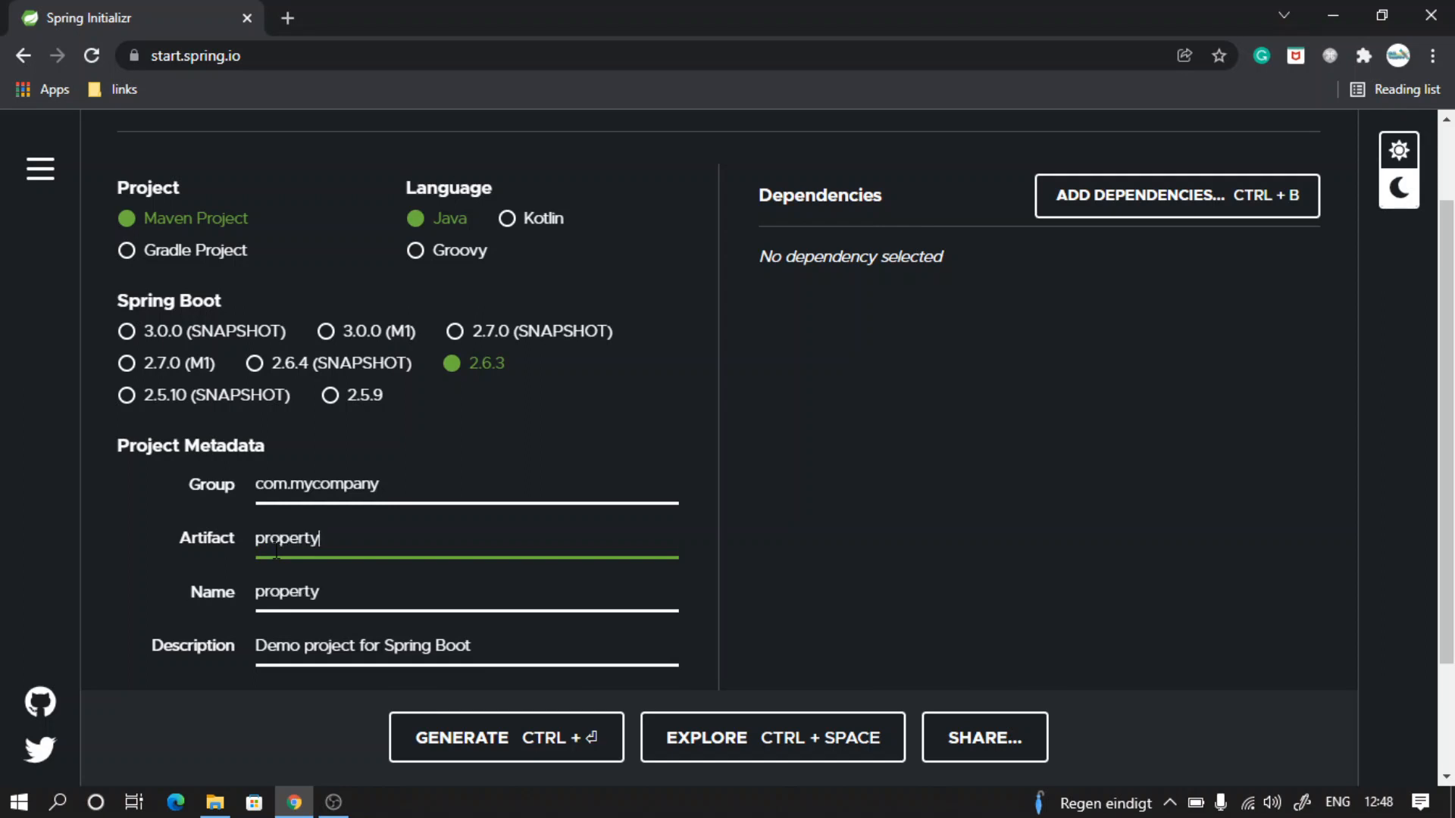
{"action": "type", "text": "-manageme"}
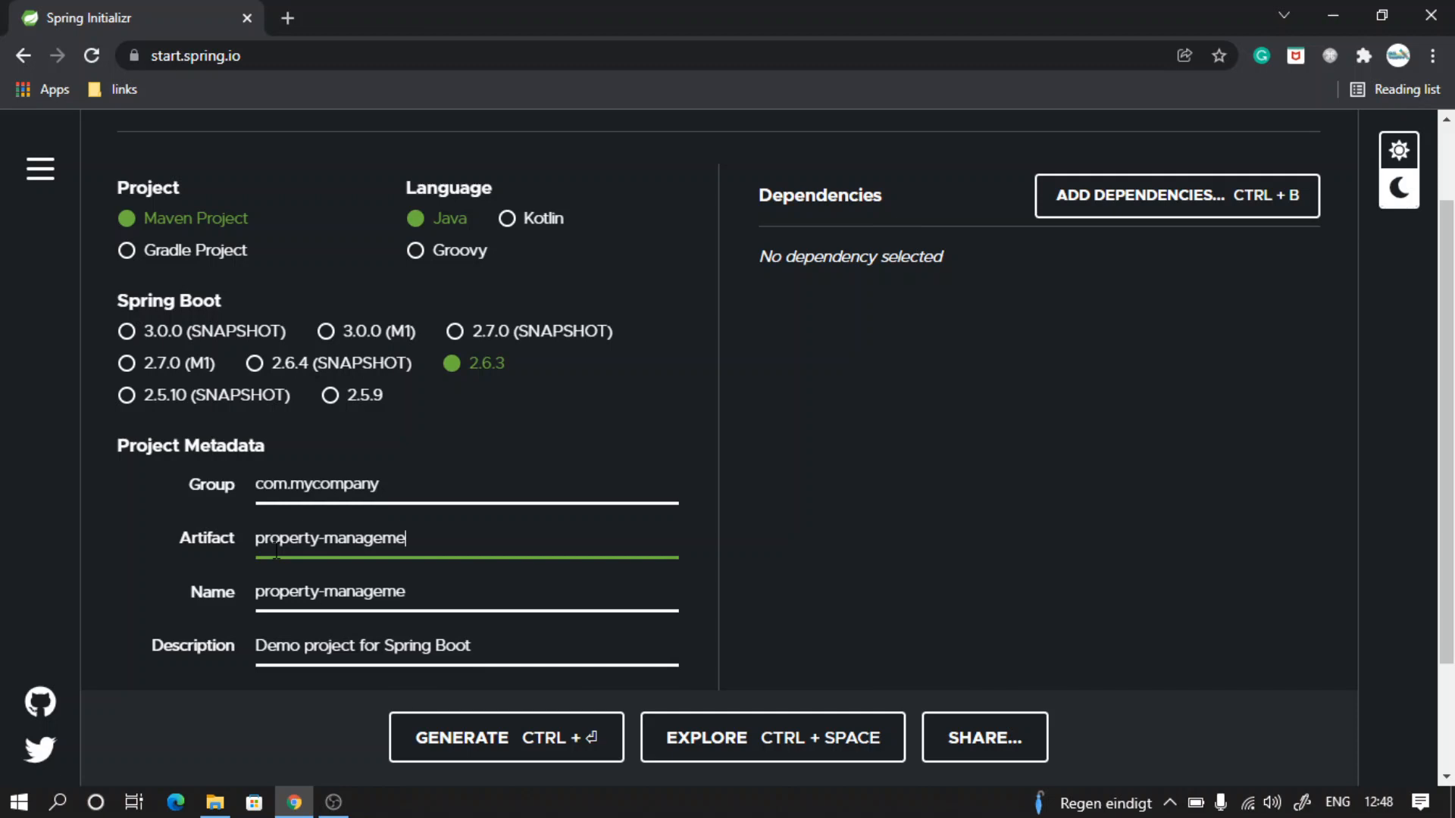
{"action": "type", "text": "nt"}
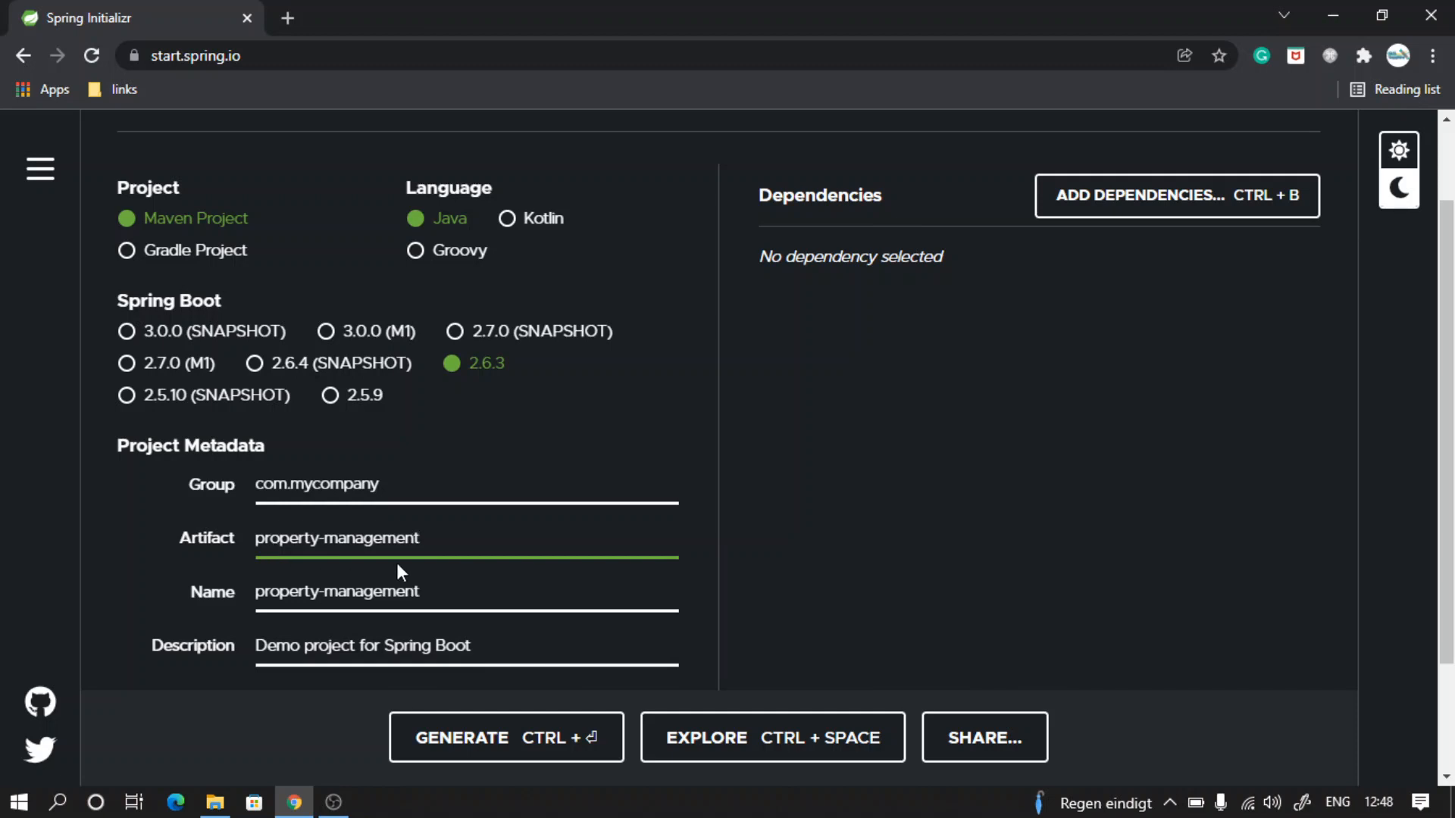
{"action": "scroll", "scroll_direction": "down", "scroll_amount": 3}
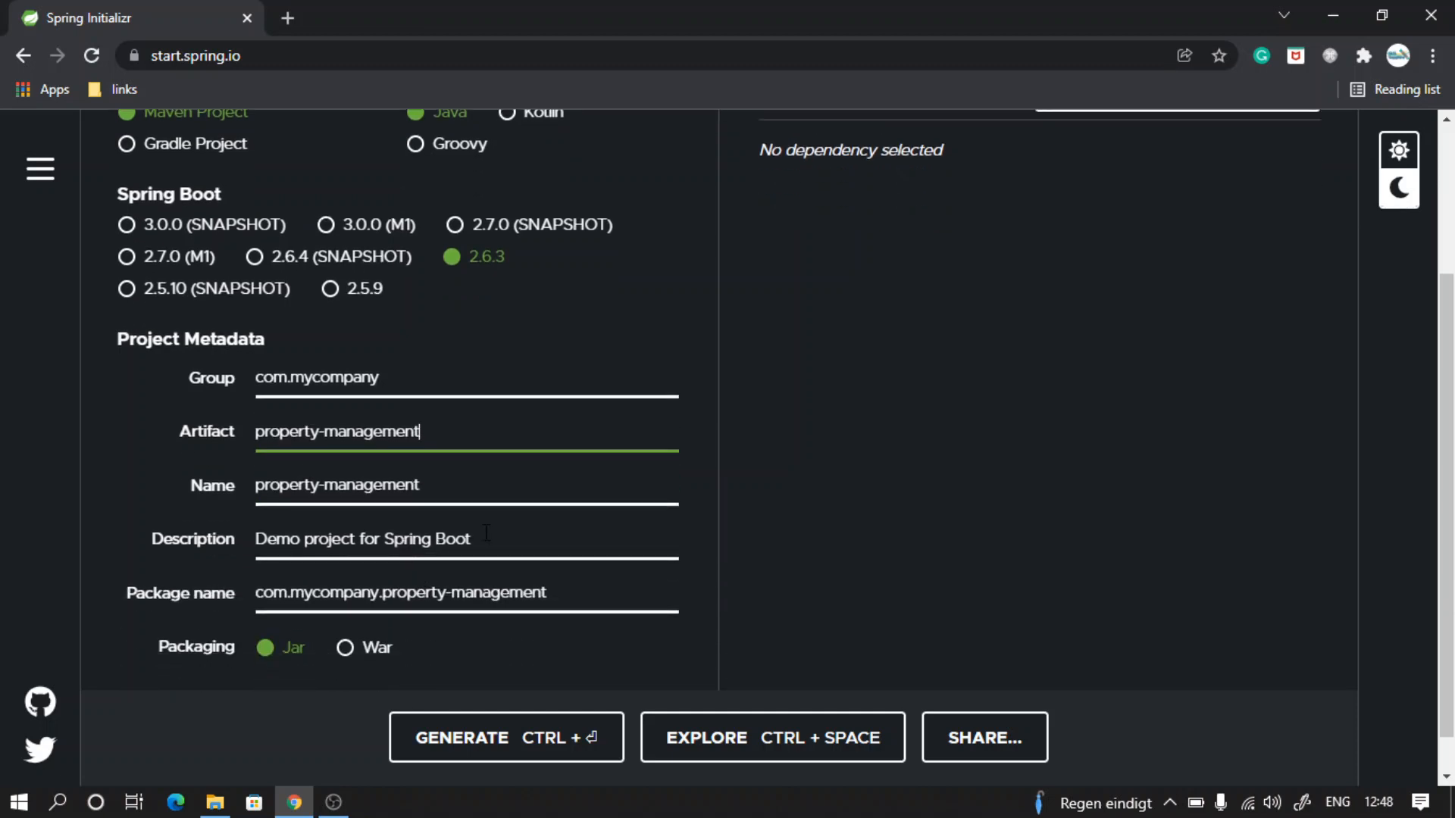
Replace the description with 'Property Management System' and select Java 8.
{"action": "triple_click", "coordinate": [362, 538]}
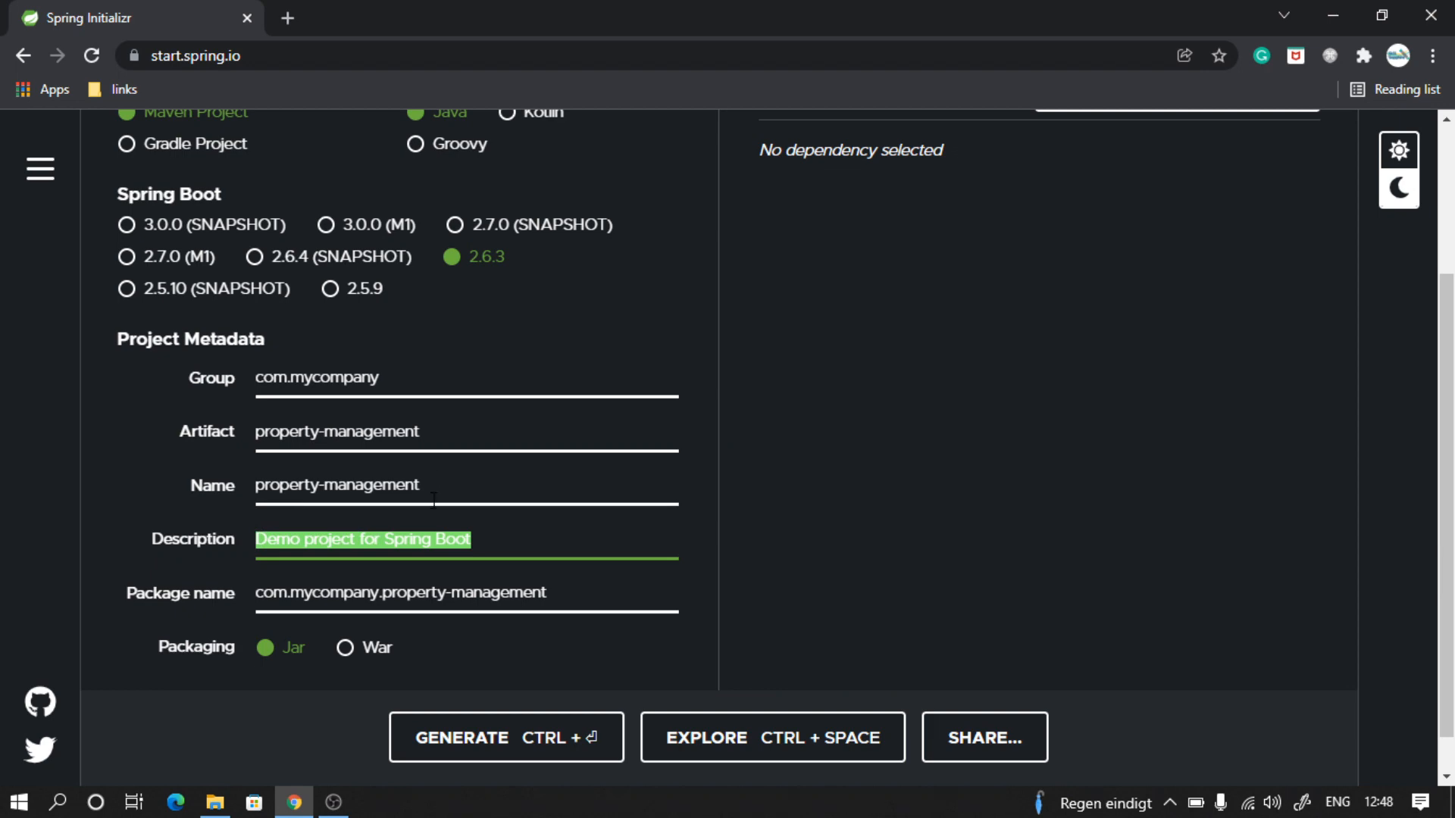
{"action": "type", "text": "Property M"}
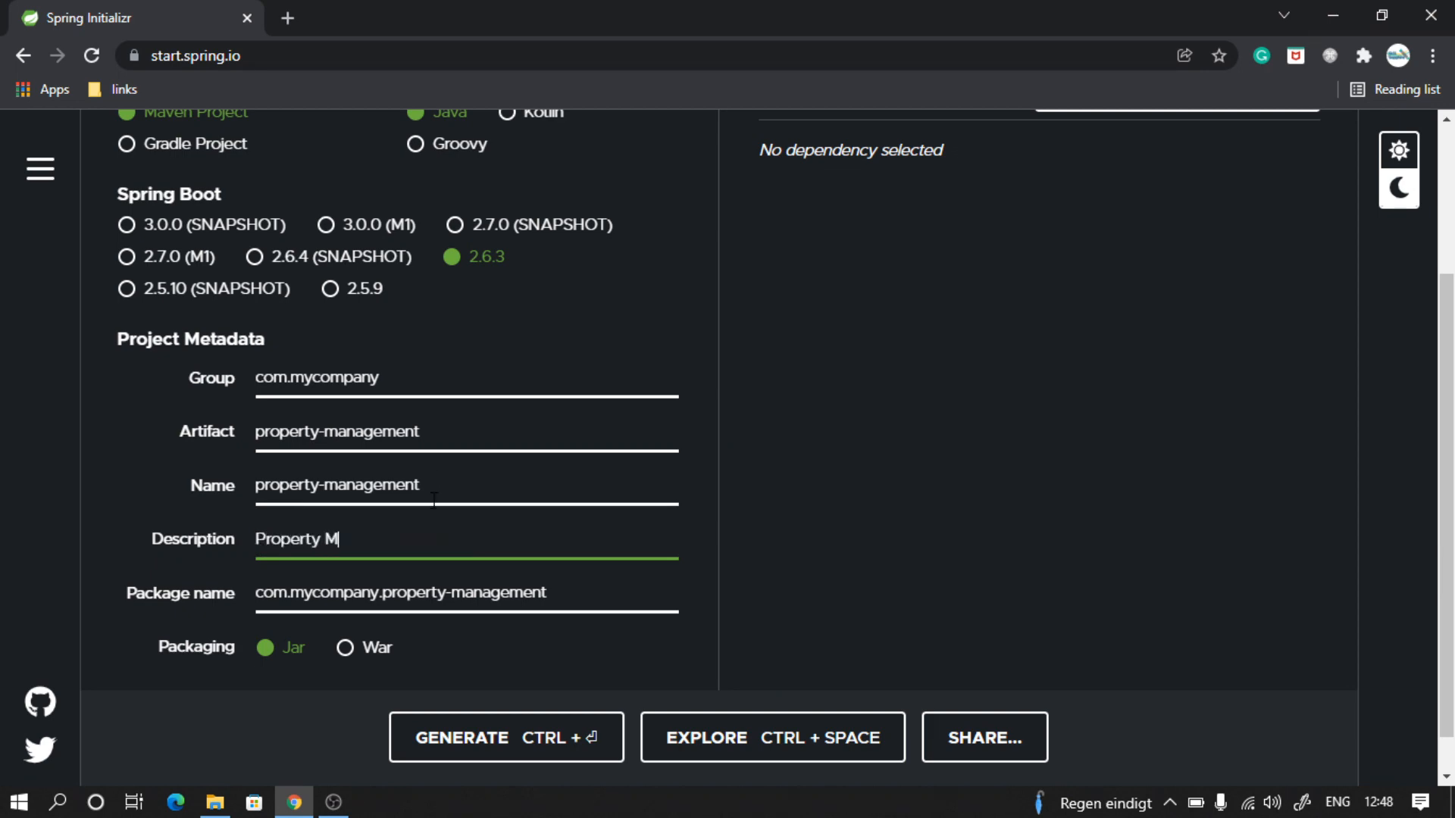
{"action": "type", "text": "anagement Sys"}
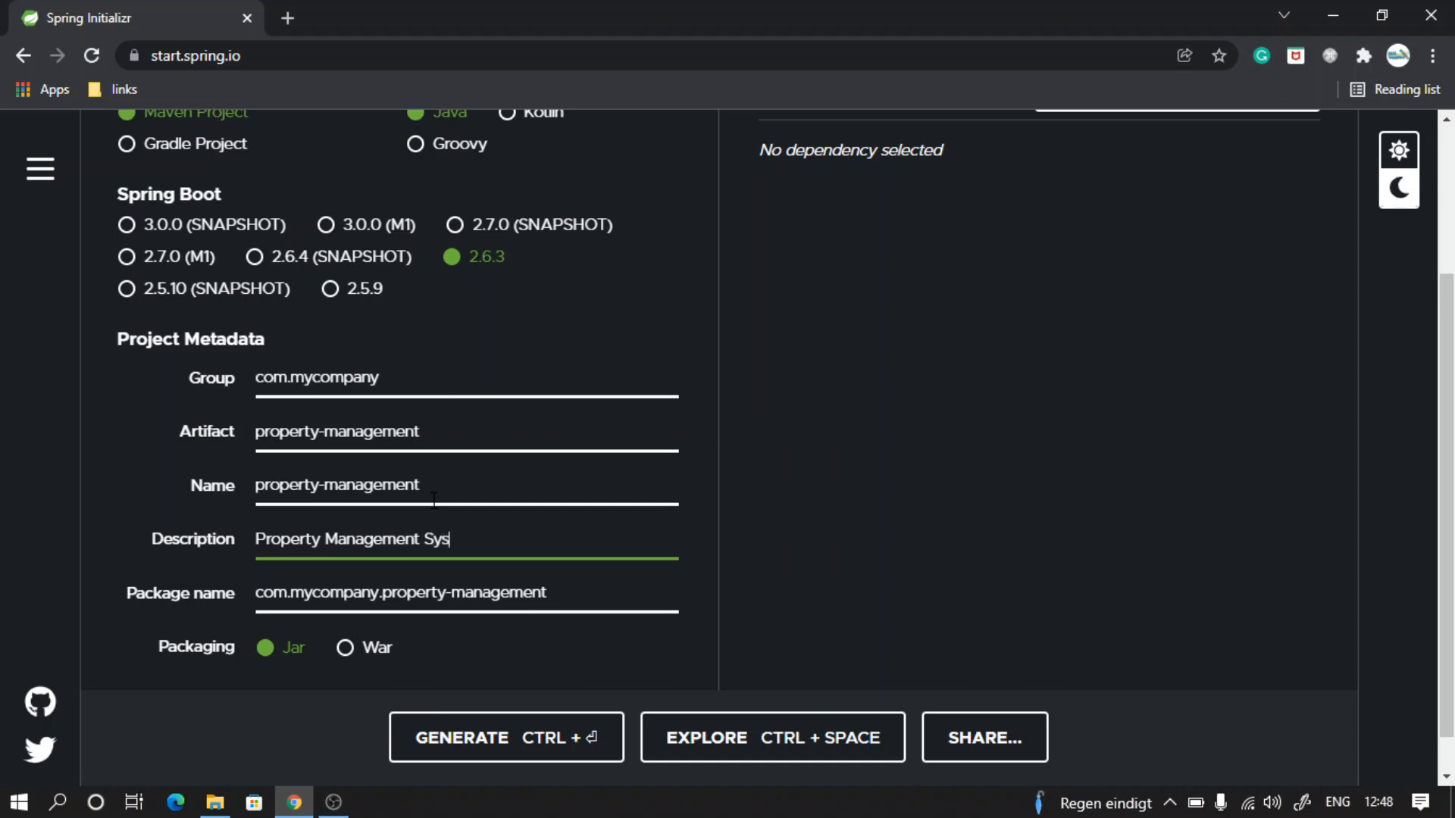
{"action": "type", "text": "tem"}
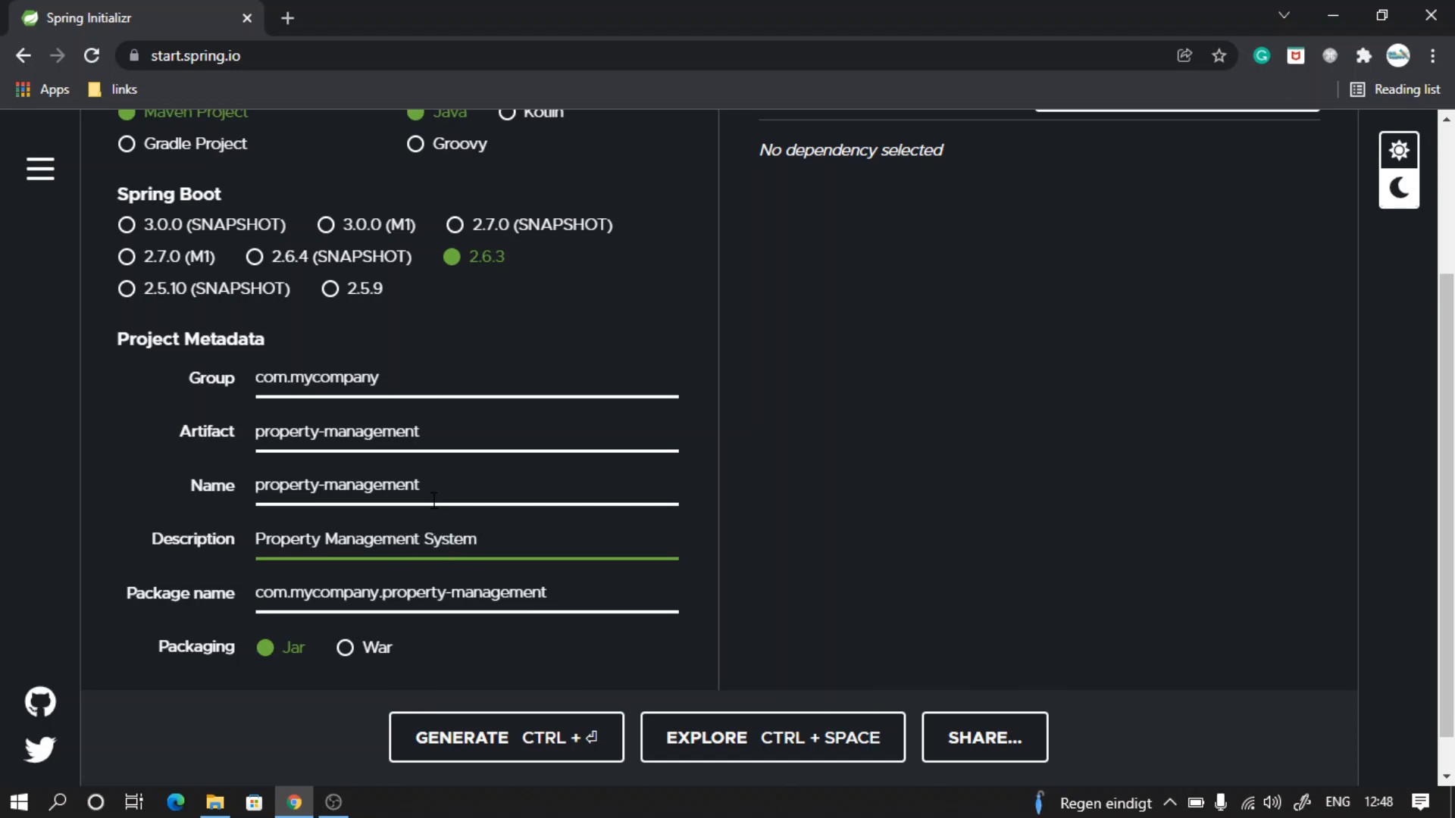
{"action": "scroll", "scroll_direction": "down", "scroll_amount": 3}
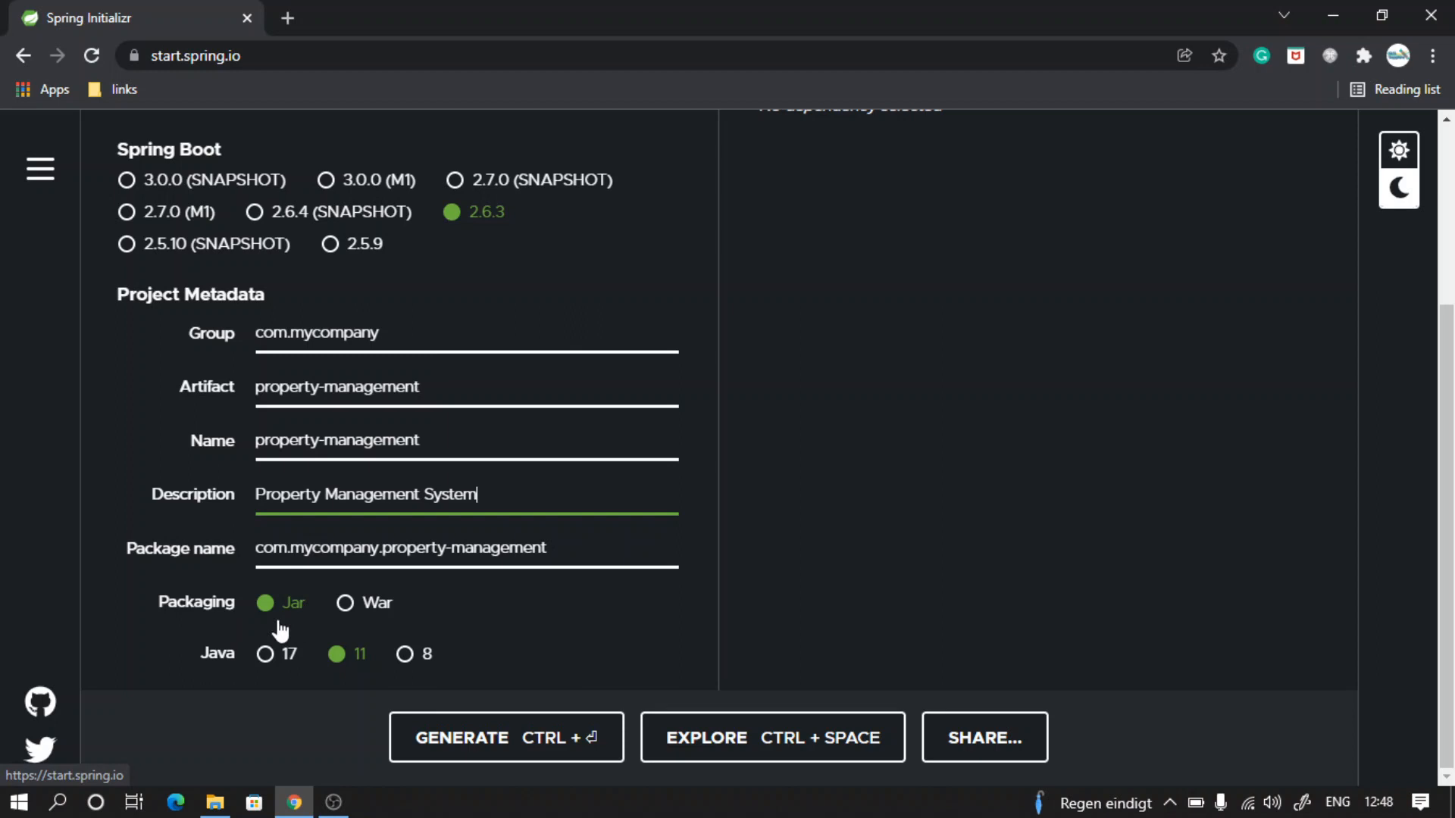
{"action": "mouse_move", "coordinate": [405, 654]}
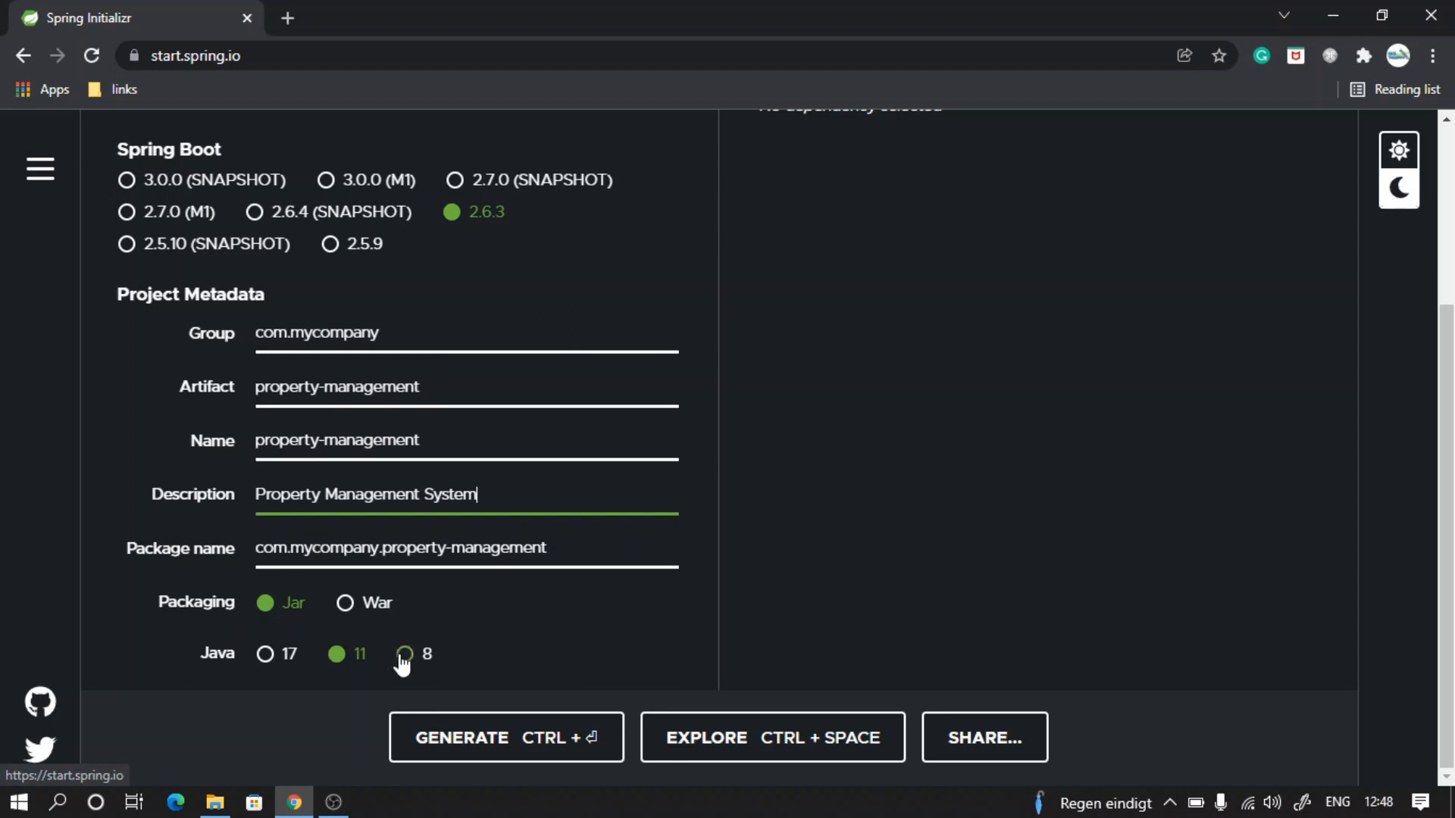
{"action": "mouse_move", "coordinate": [413, 664]}
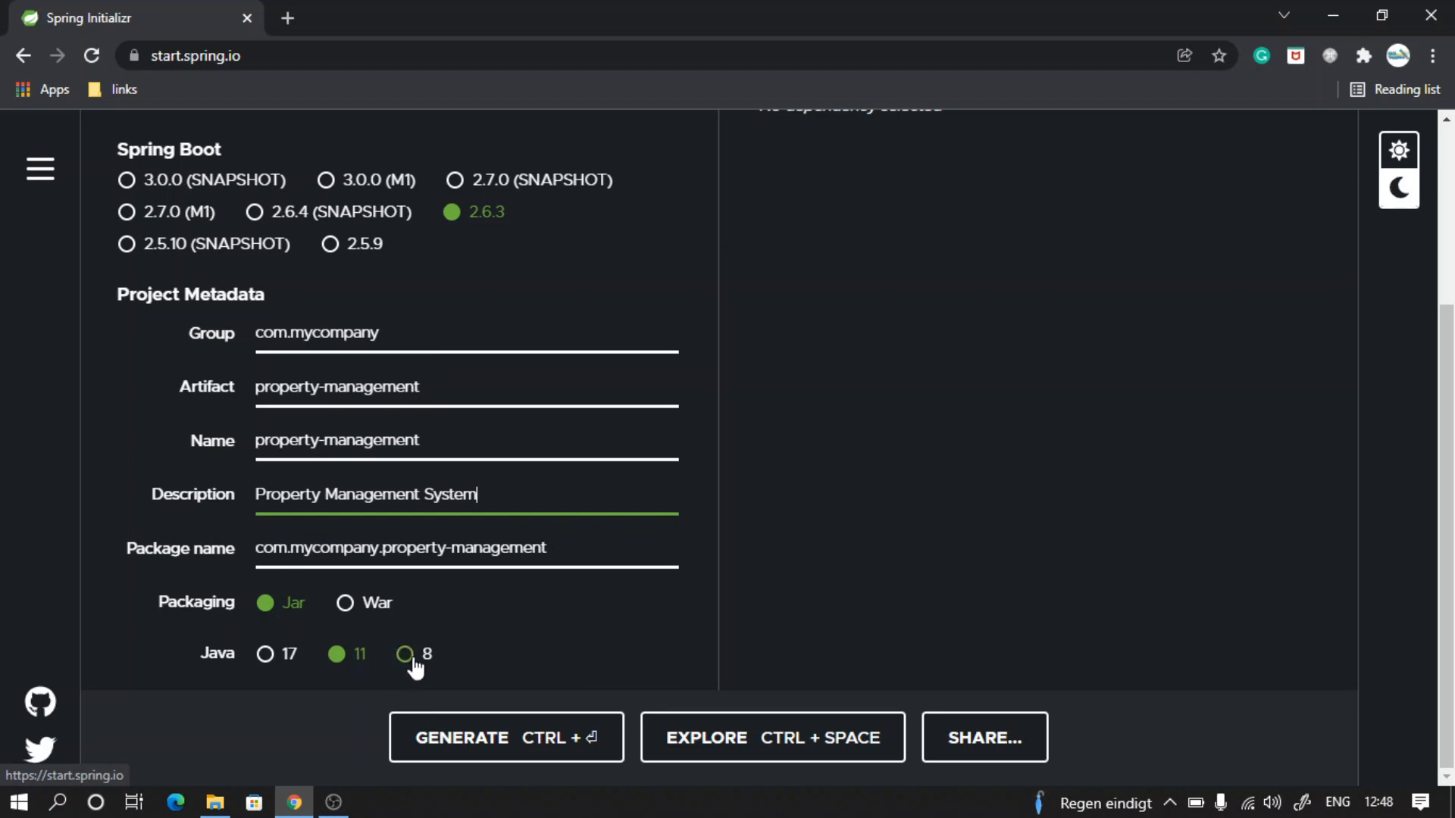
{"action": "left_click", "coordinate": [405, 654]}
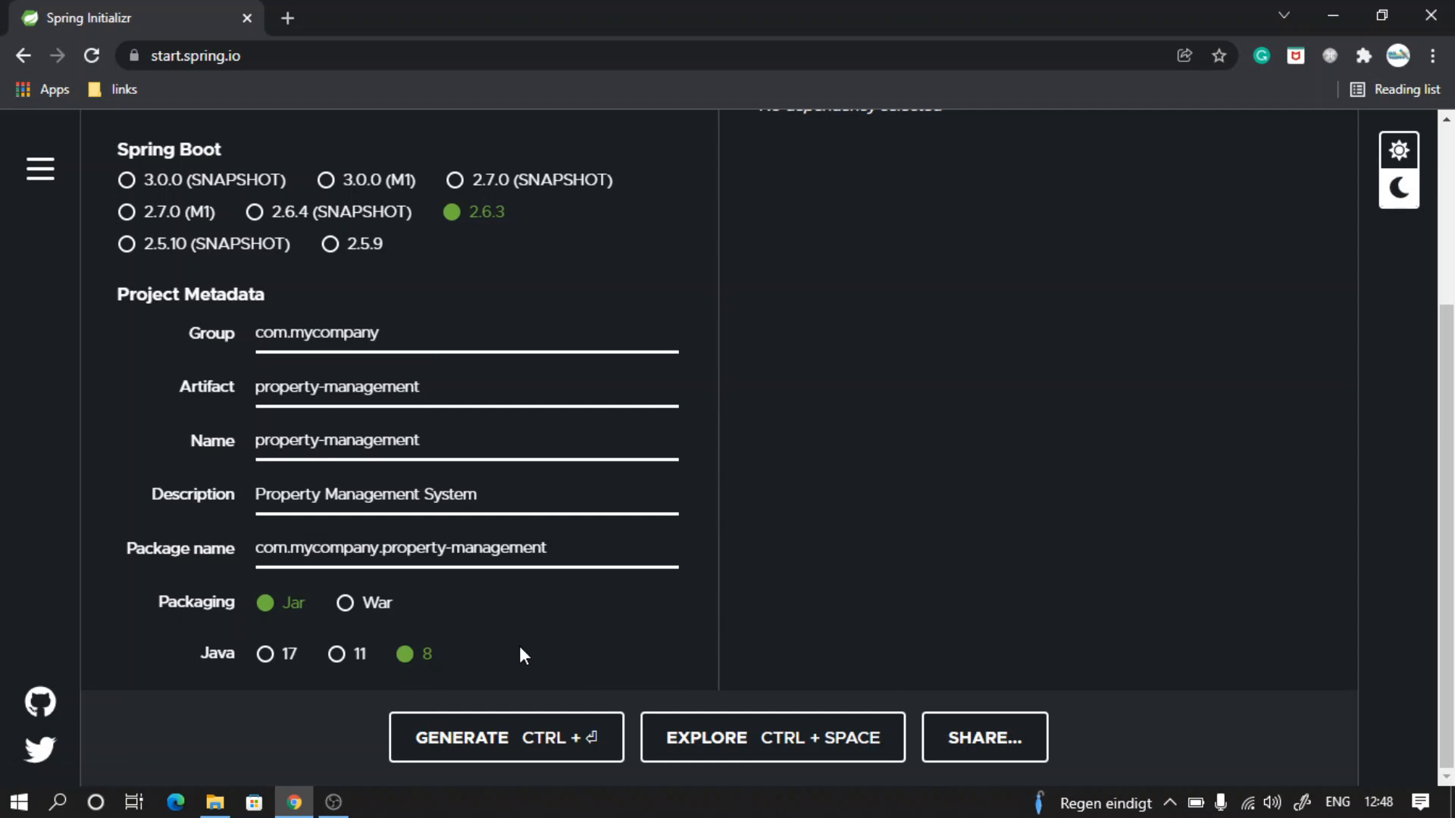
{"action": "scroll", "scroll_direction": "up", "scroll_amount": 3}
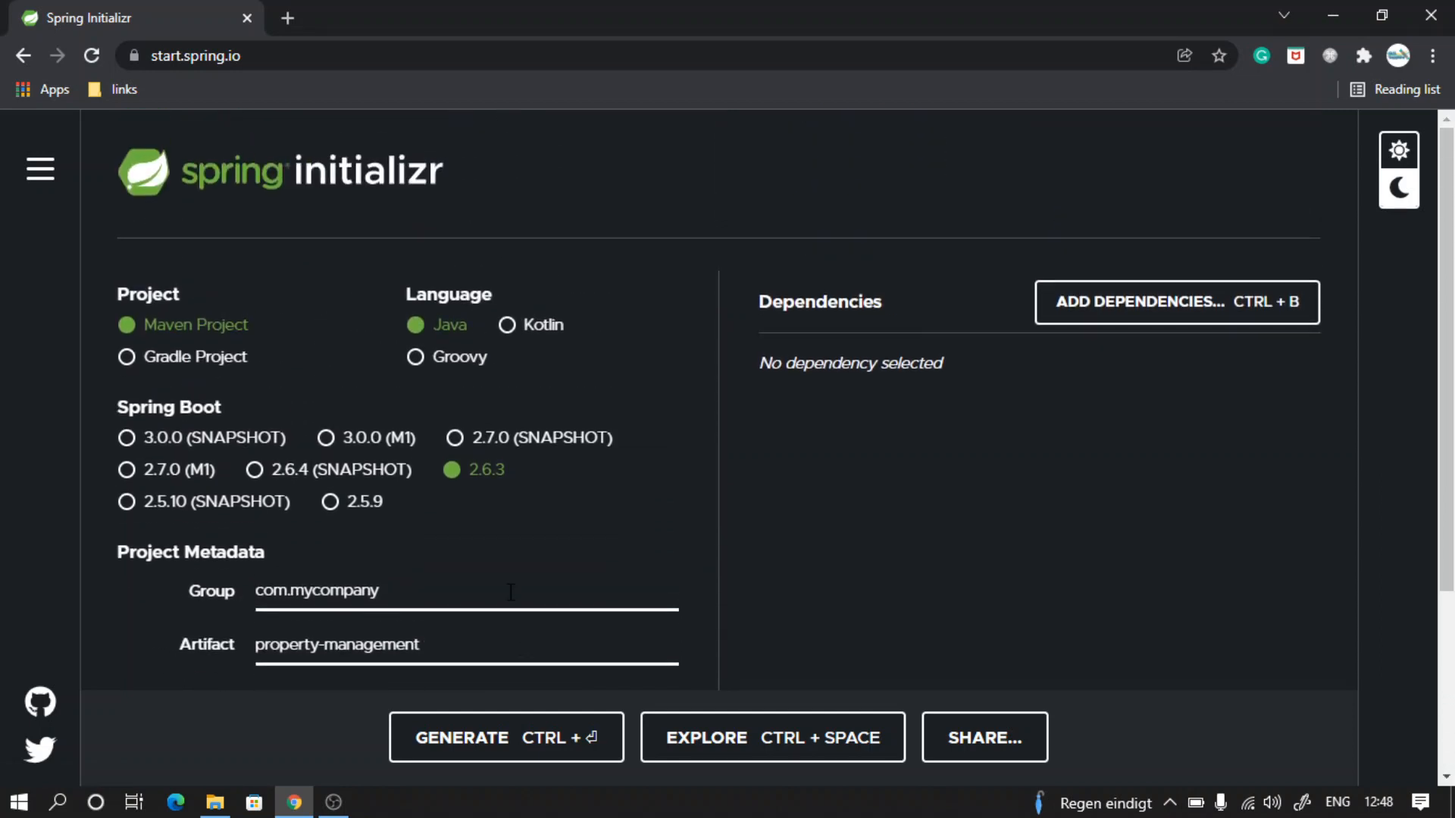
{"action": "mouse_move", "coordinate": [137, 331]}
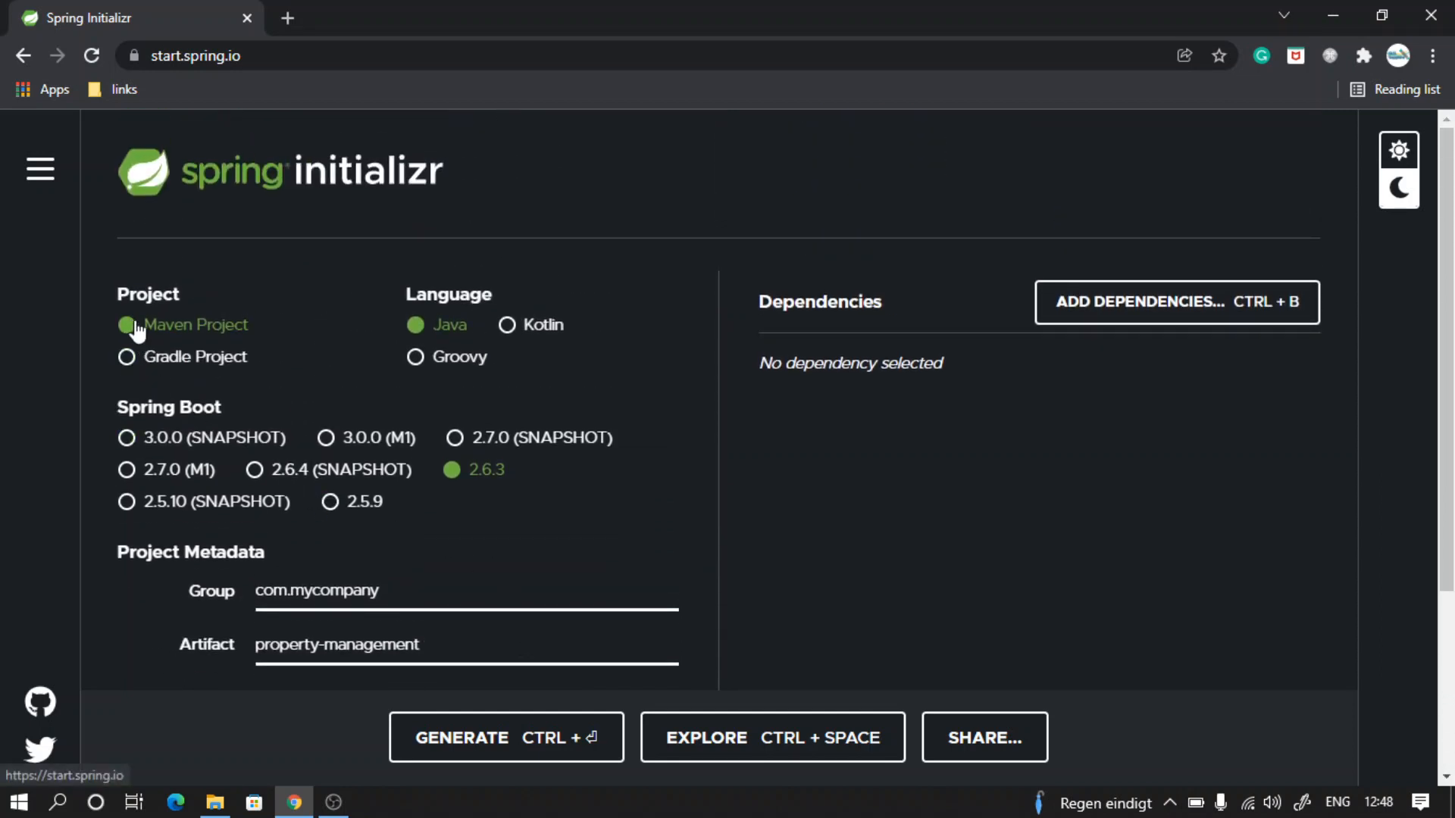
{"action": "mouse_move", "coordinate": [429, 334]}
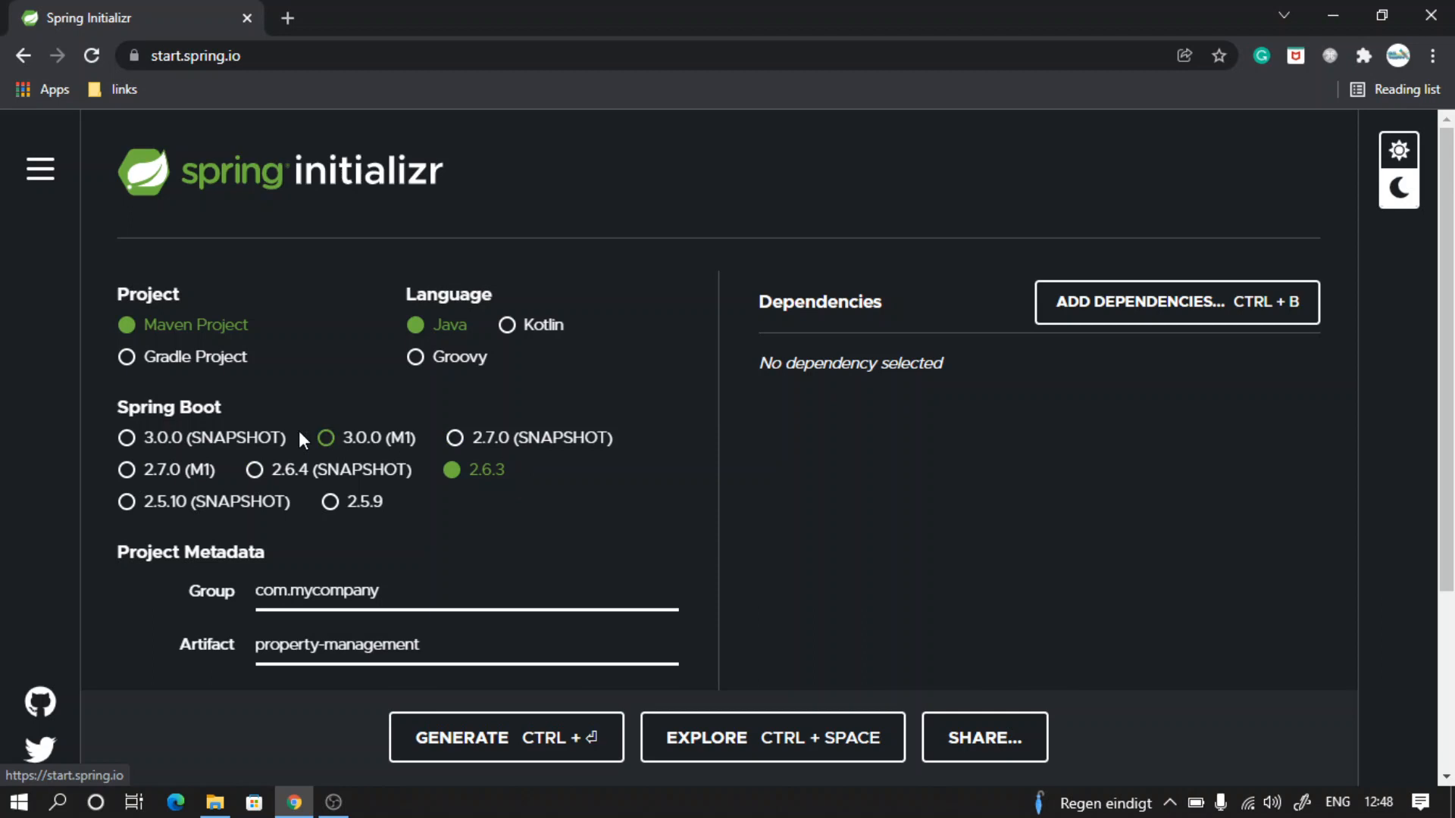
{"action": "mouse_move", "coordinate": [464, 475]}
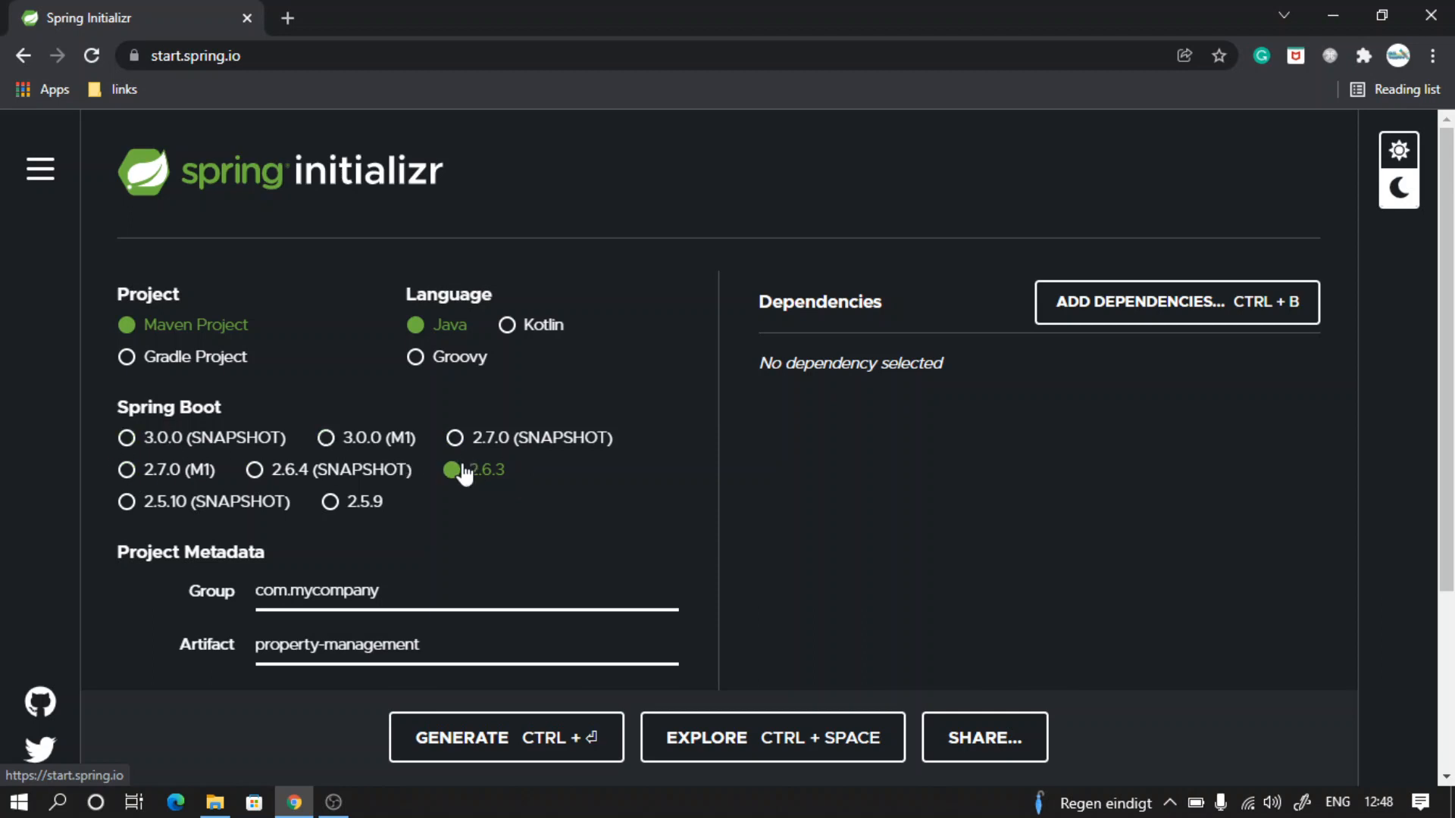
{"action": "mouse_move", "coordinate": [411, 512]}
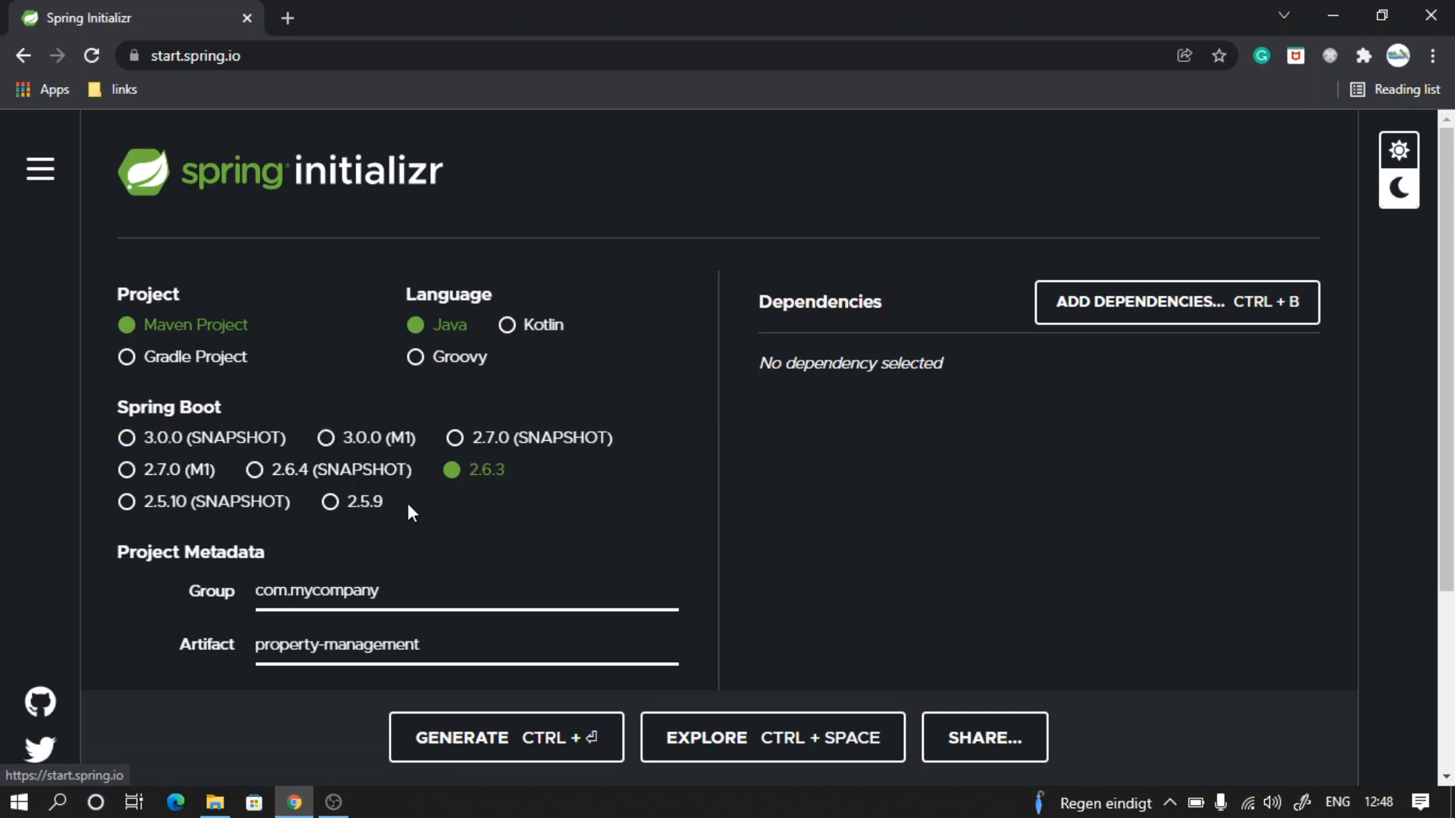
{"action": "mouse_move", "coordinate": [331, 501]}
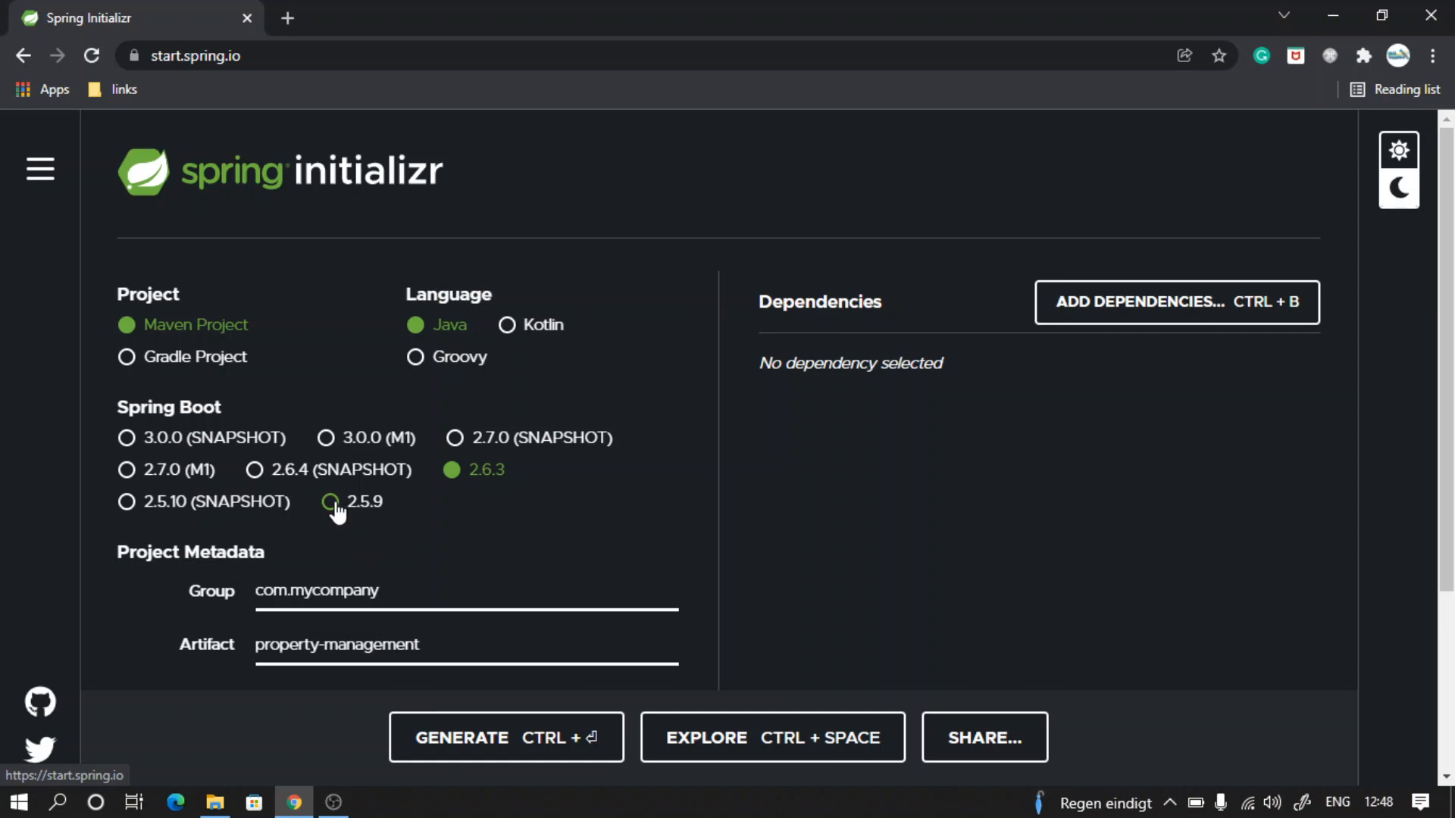
Select Spring Boot 2.5.9 instead of 2.6.3.
{"action": "left_click", "coordinate": [330, 502]}
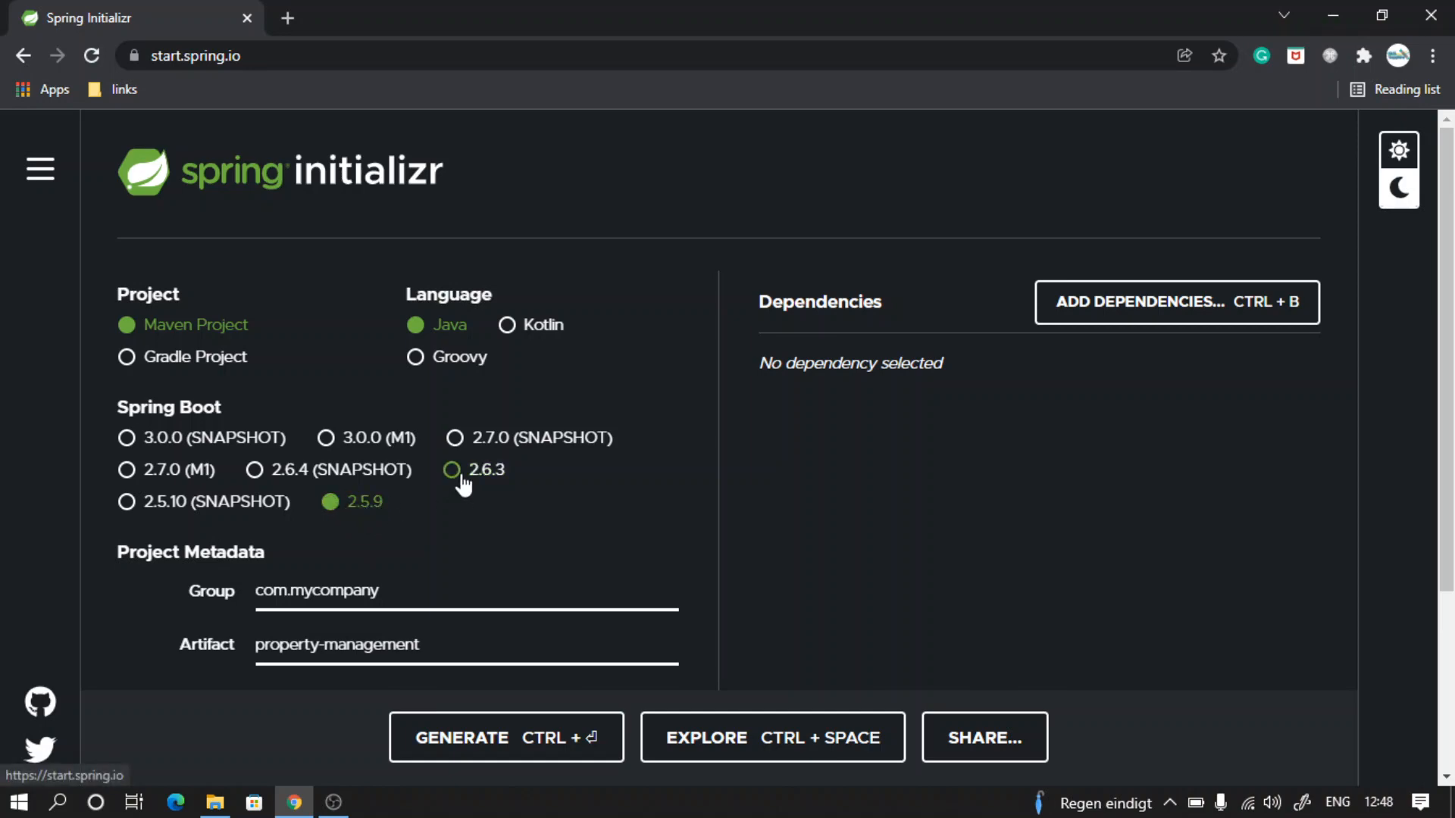
{"action": "mouse_move", "coordinate": [940, 459]}
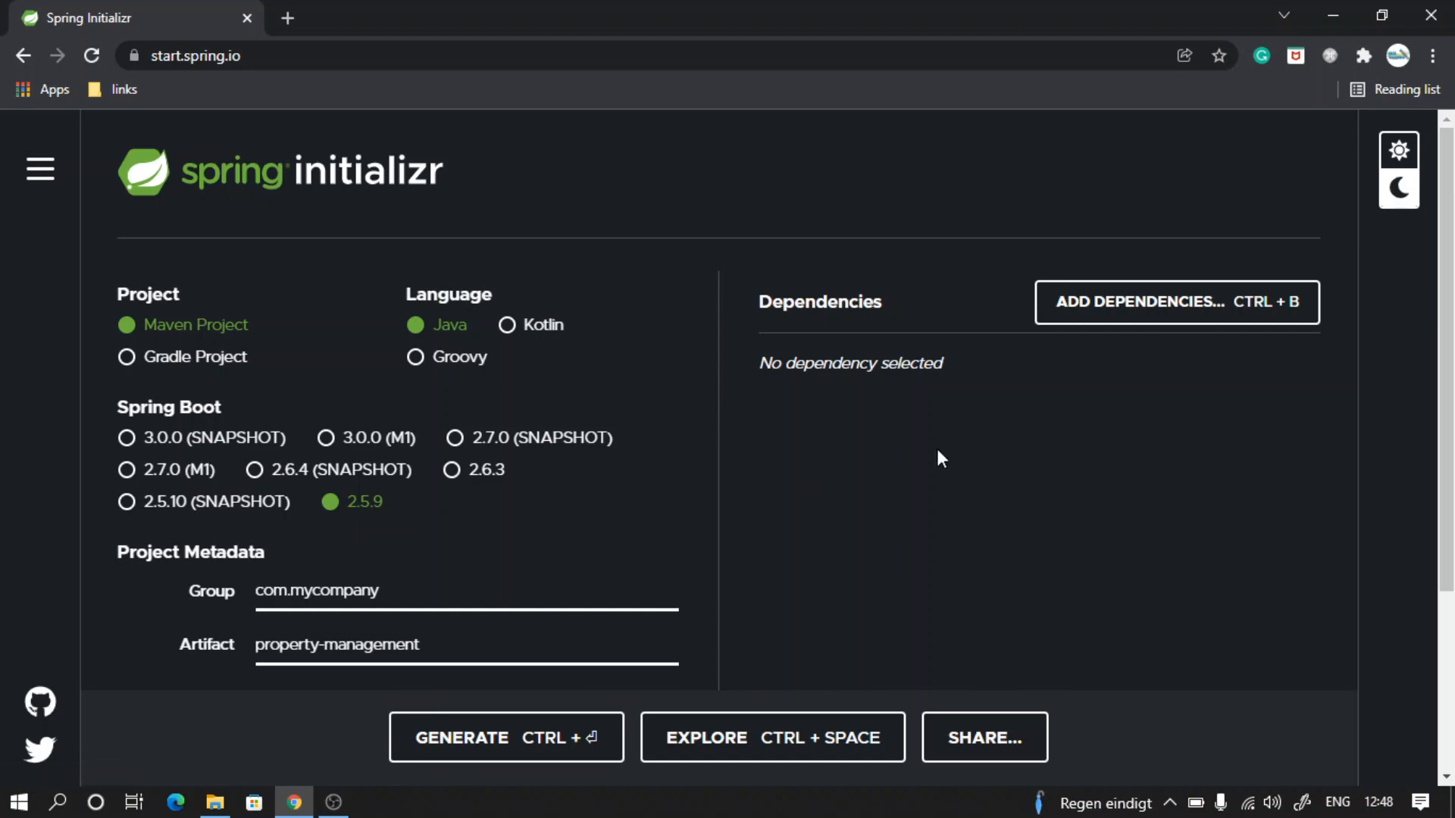
{"action": "mouse_move", "coordinate": [1204, 314]}
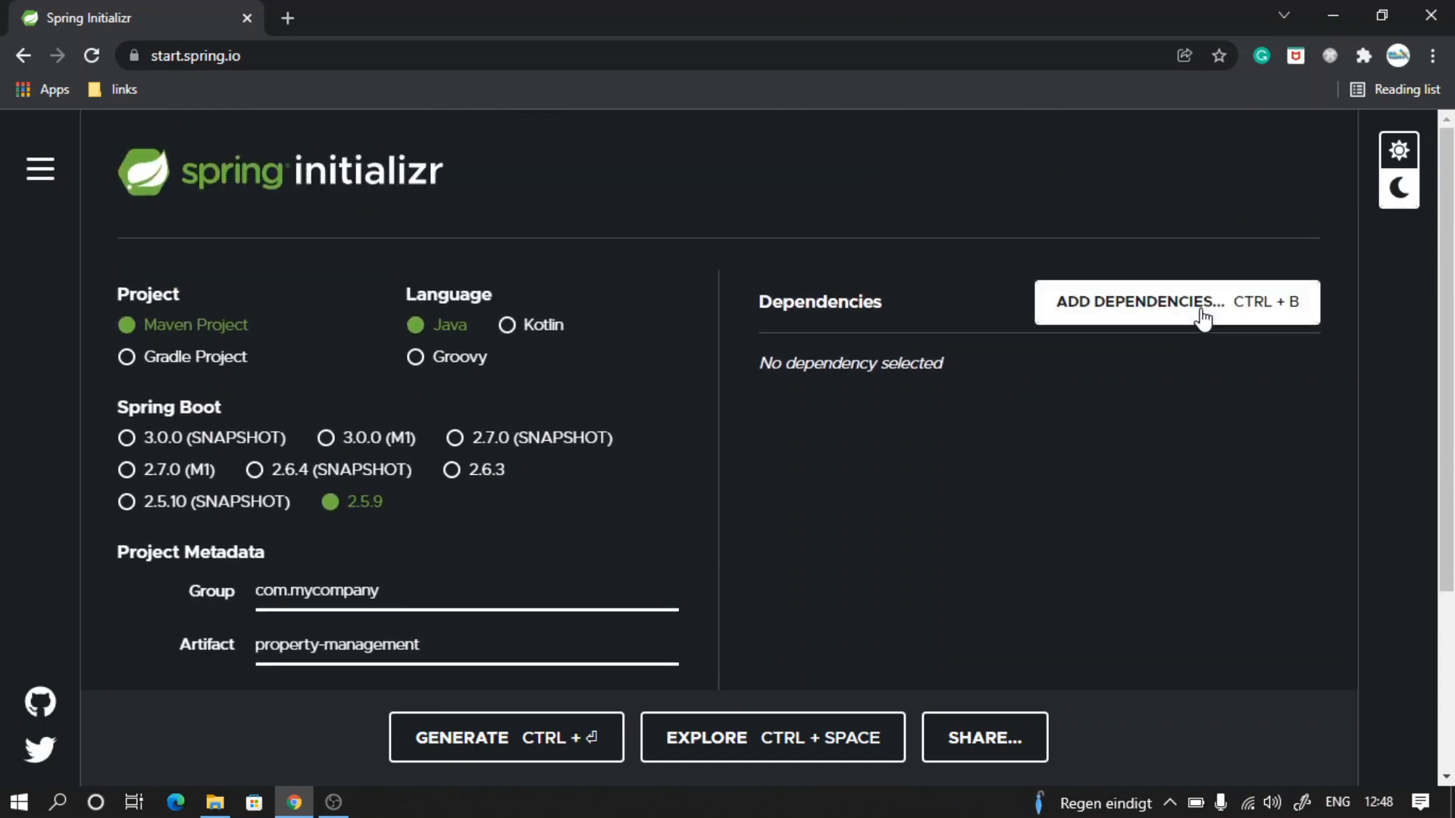
Add Spring Web via the dependency search, then search for 'lombok'.
{"action": "left_click", "coordinate": [1175, 301]}
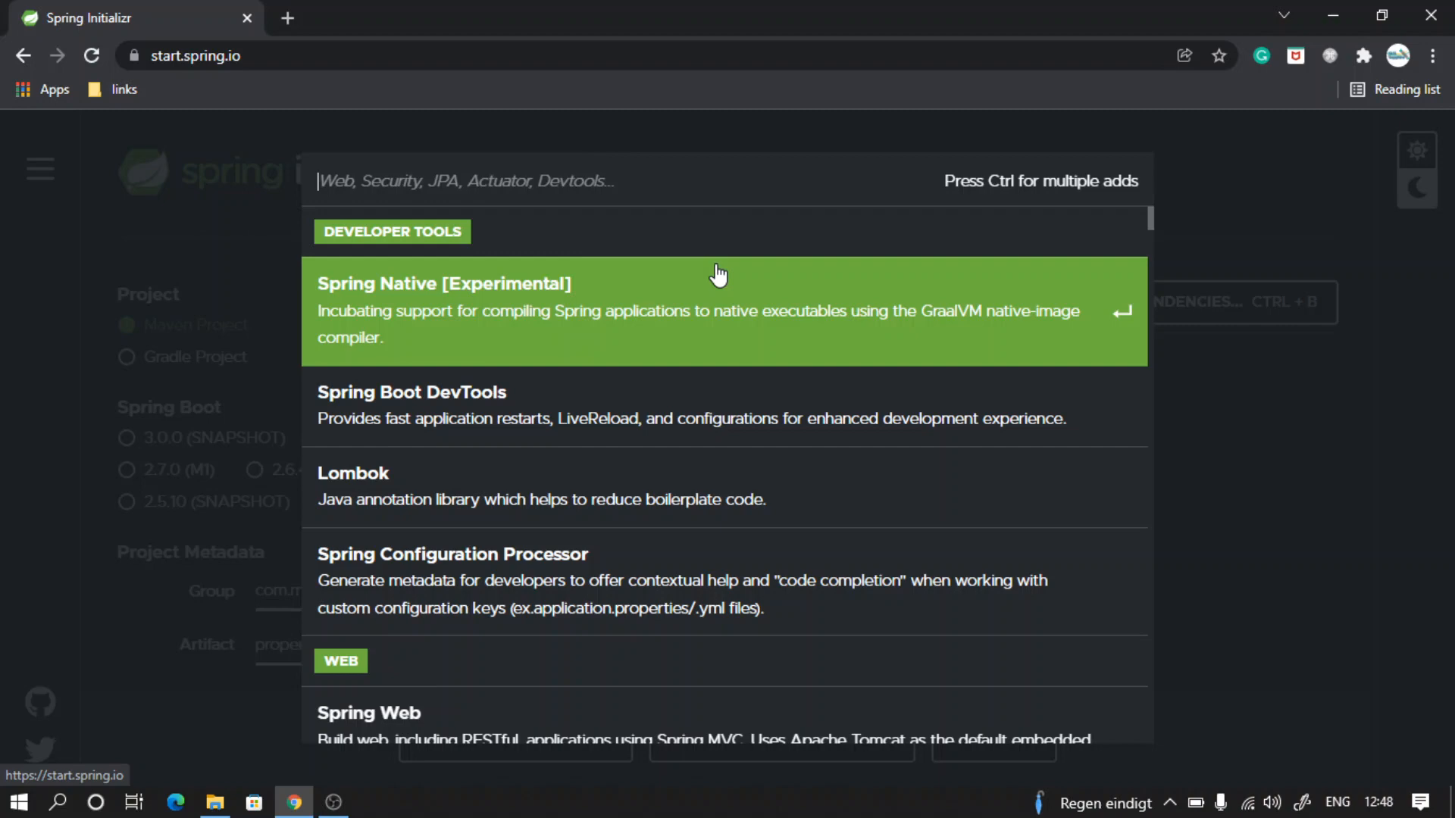
{"action": "type", "text": "web"}
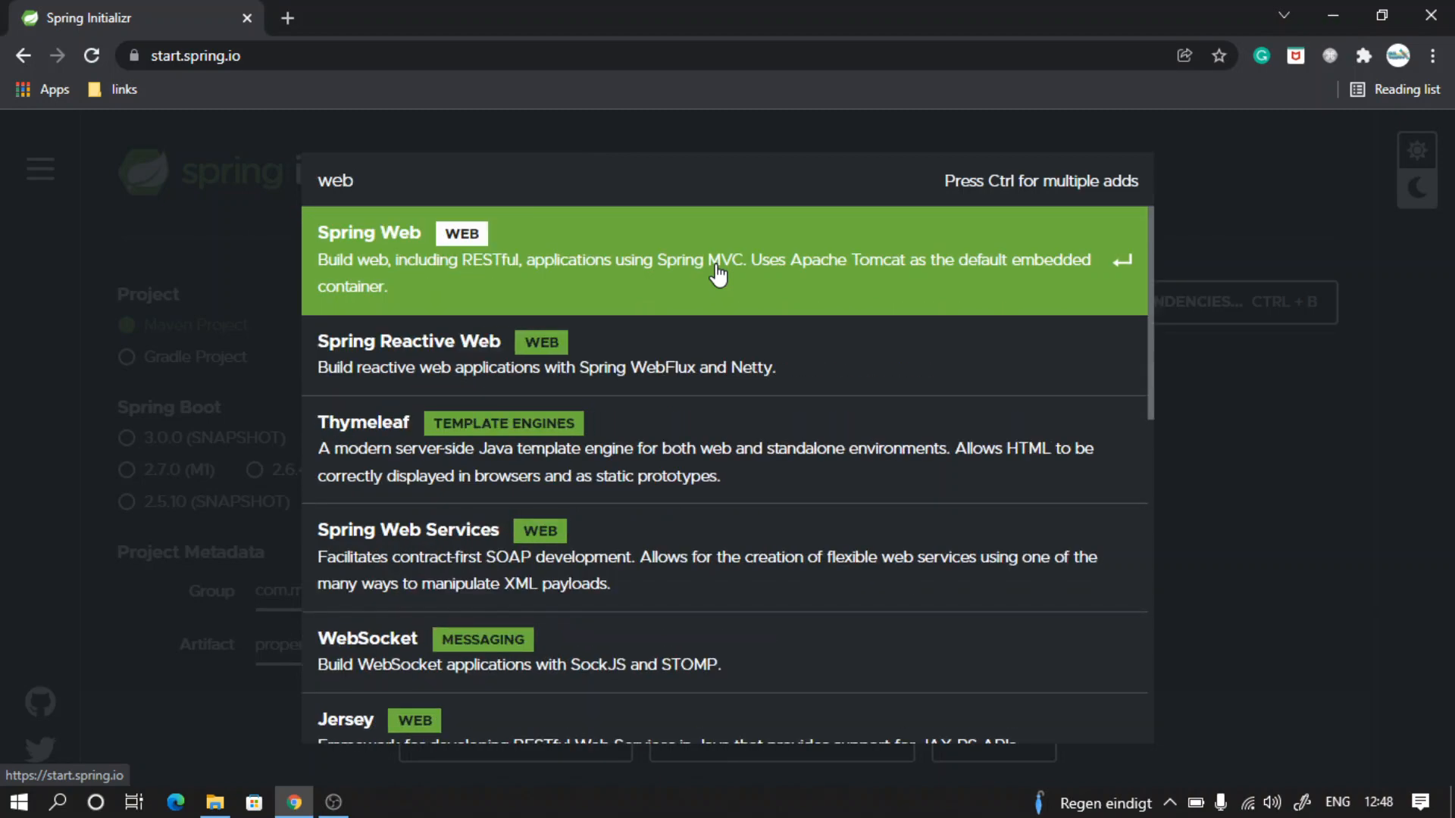
{"action": "mouse_move", "coordinate": [610, 272]}
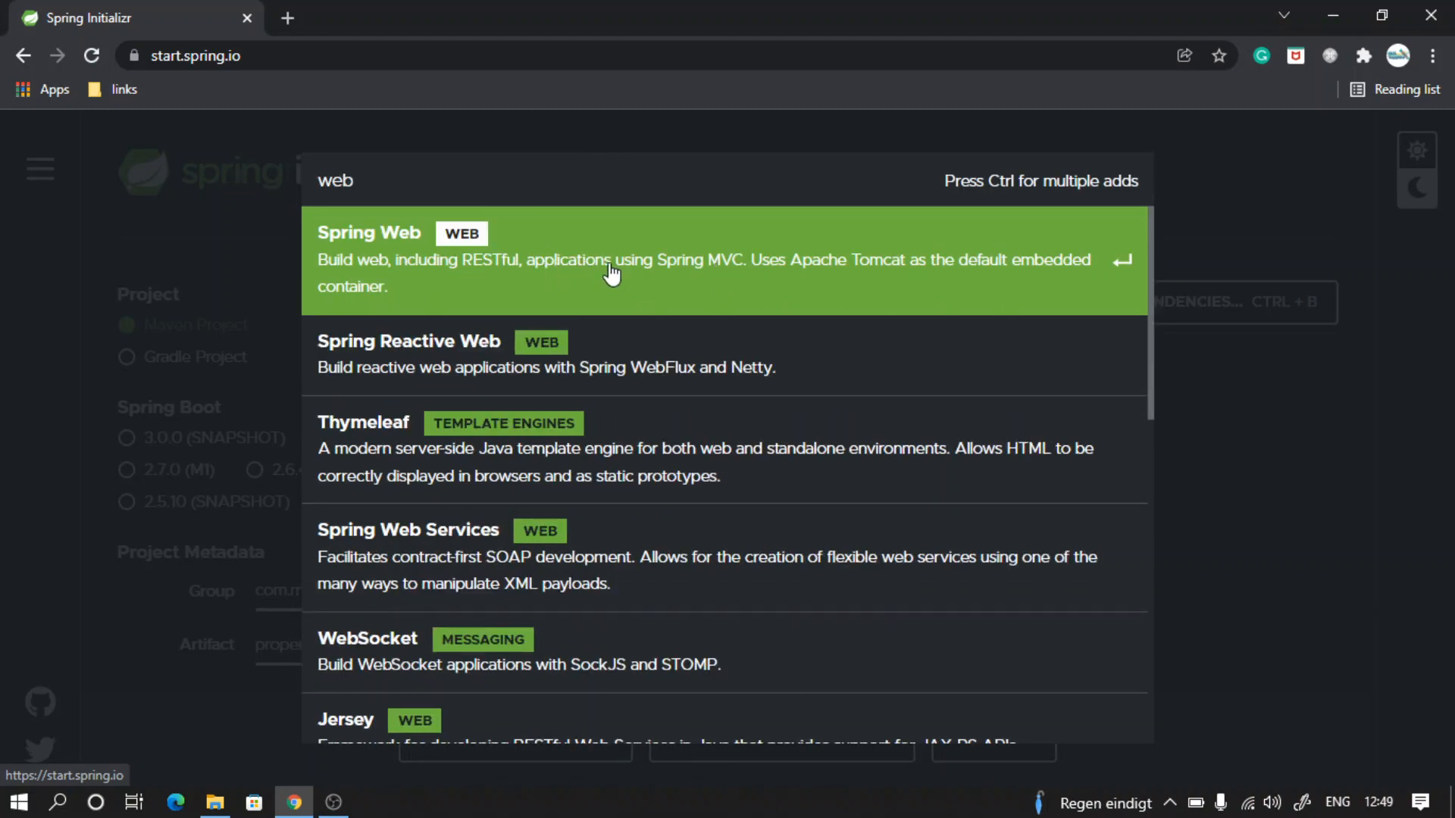
{"action": "mouse_move", "coordinate": [584, 272]}
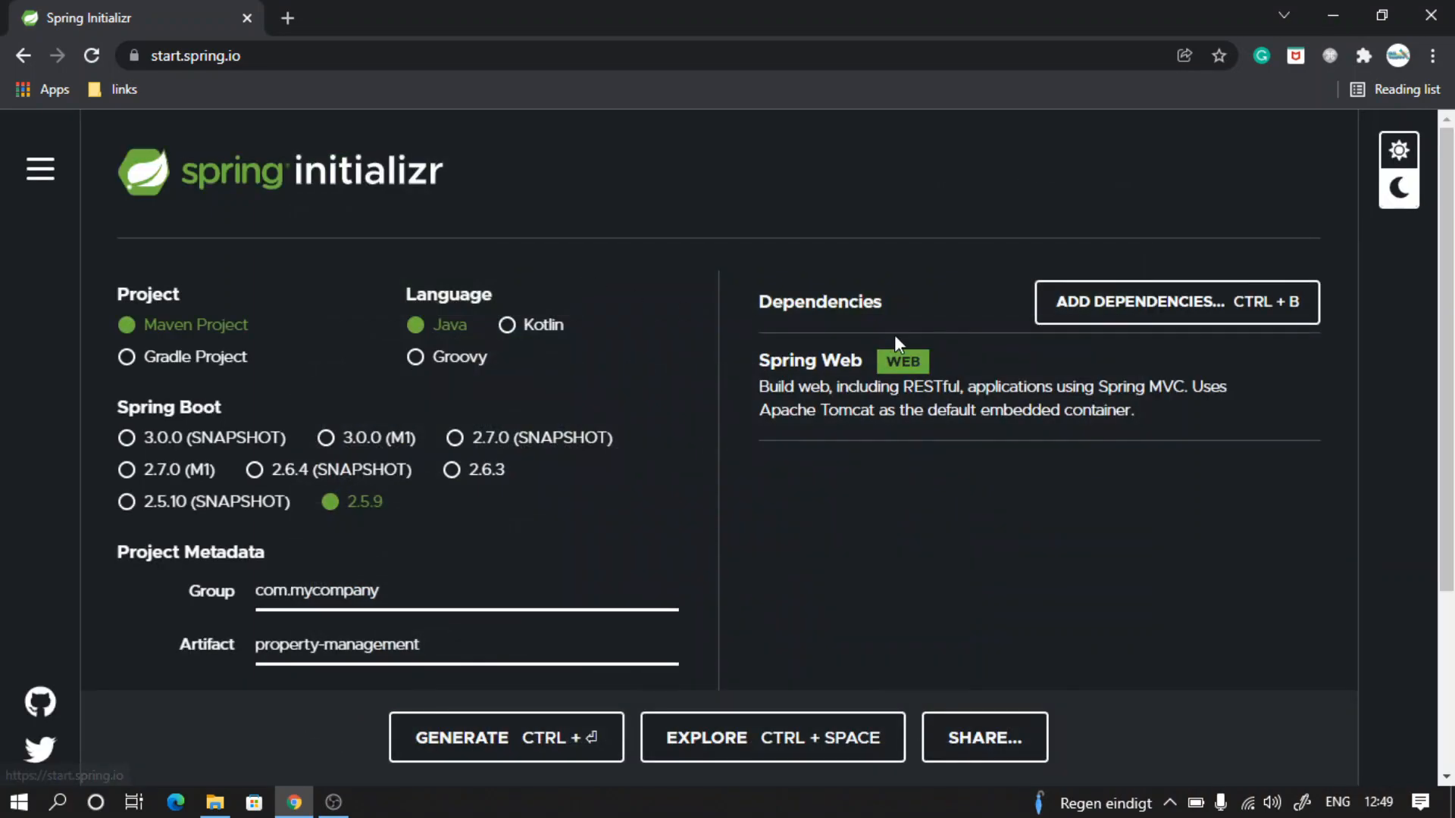
{"action": "left_click", "coordinate": [1175, 302]}
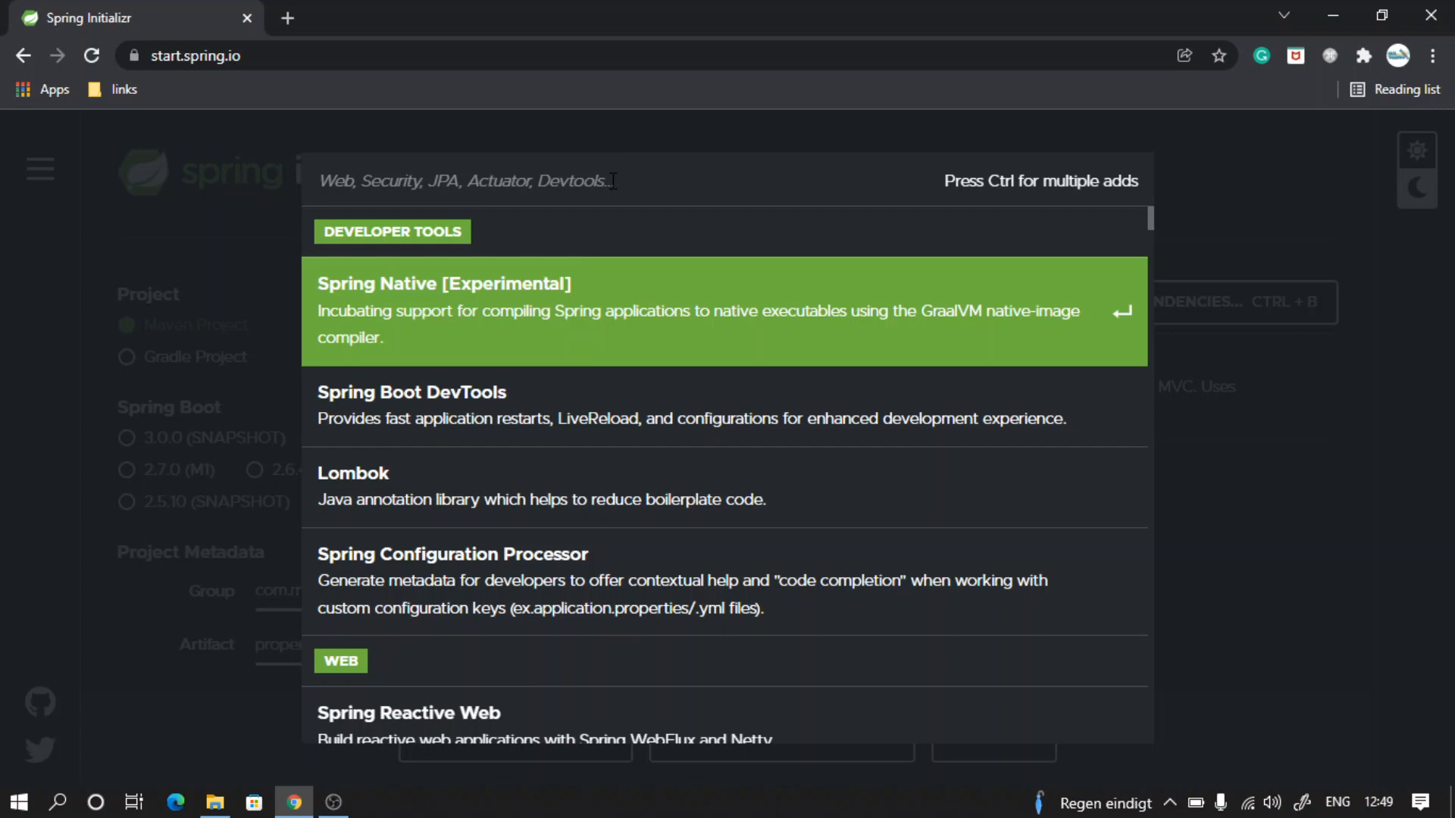
{"action": "type", "text": "lombok"}
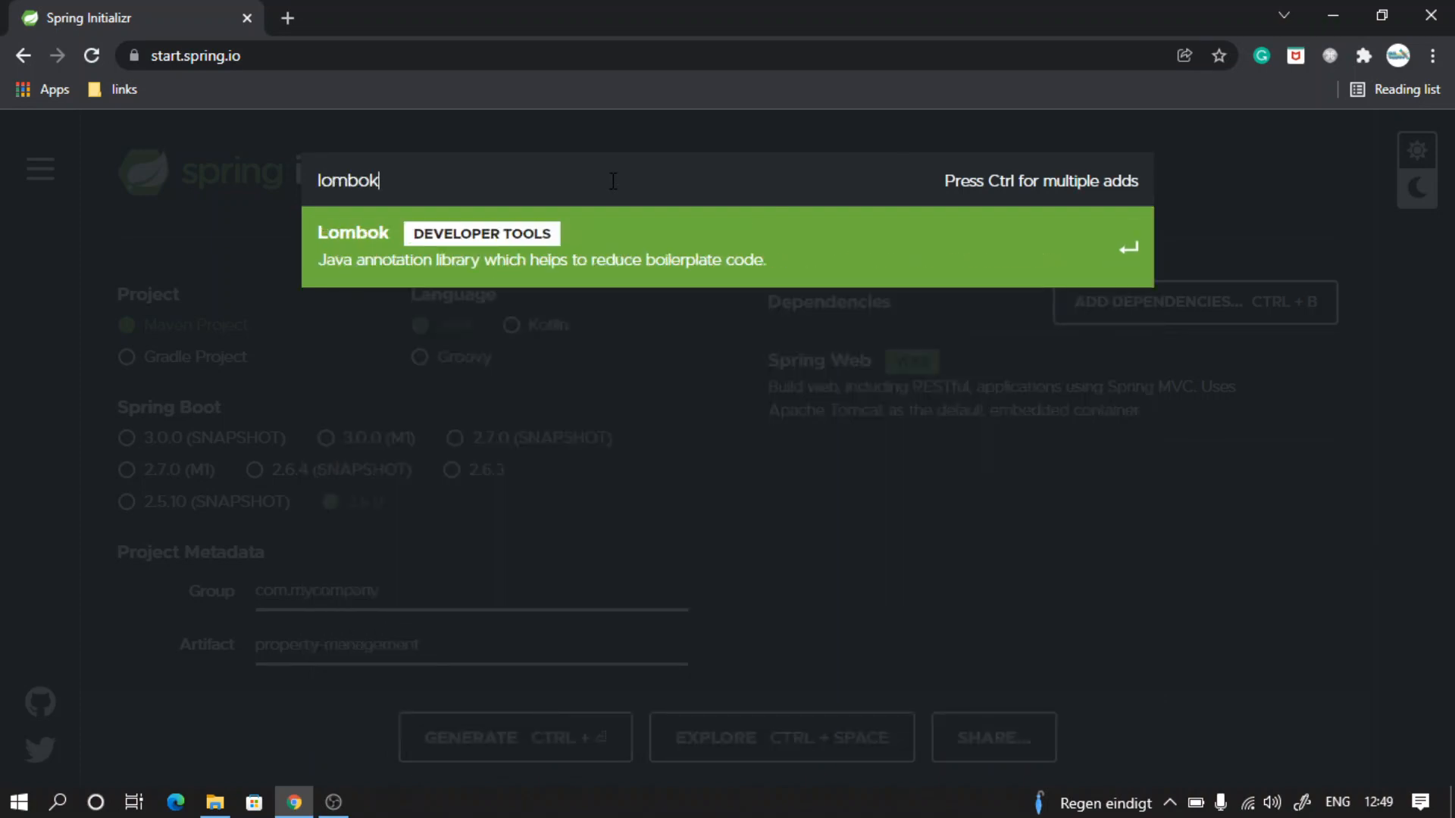
{"action": "mouse_move", "coordinate": [623, 259]}
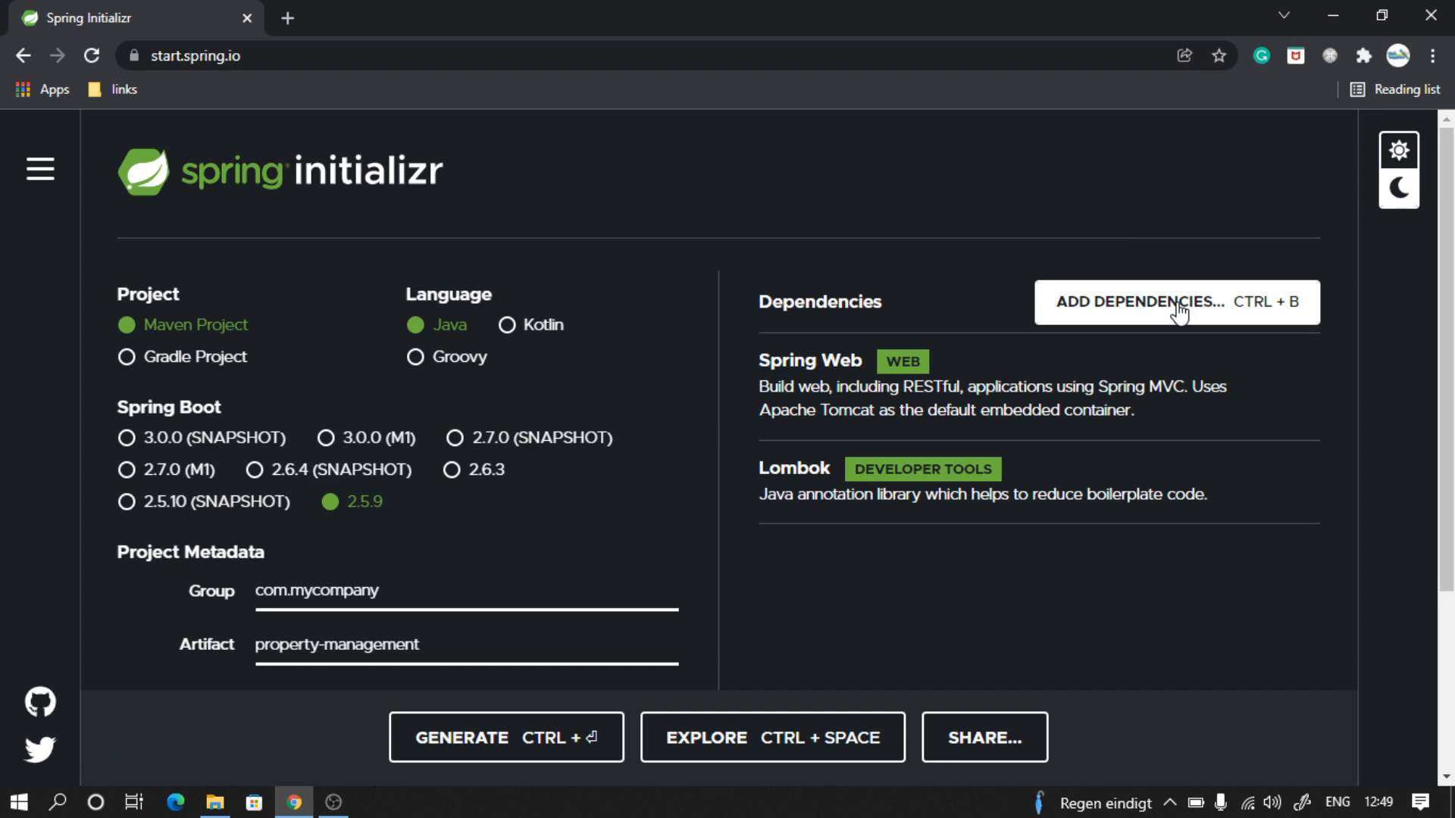
Add Spring Data JPA and H2 Database, giving four dependencies total.
{"action": "left_click", "coordinate": [1175, 302]}
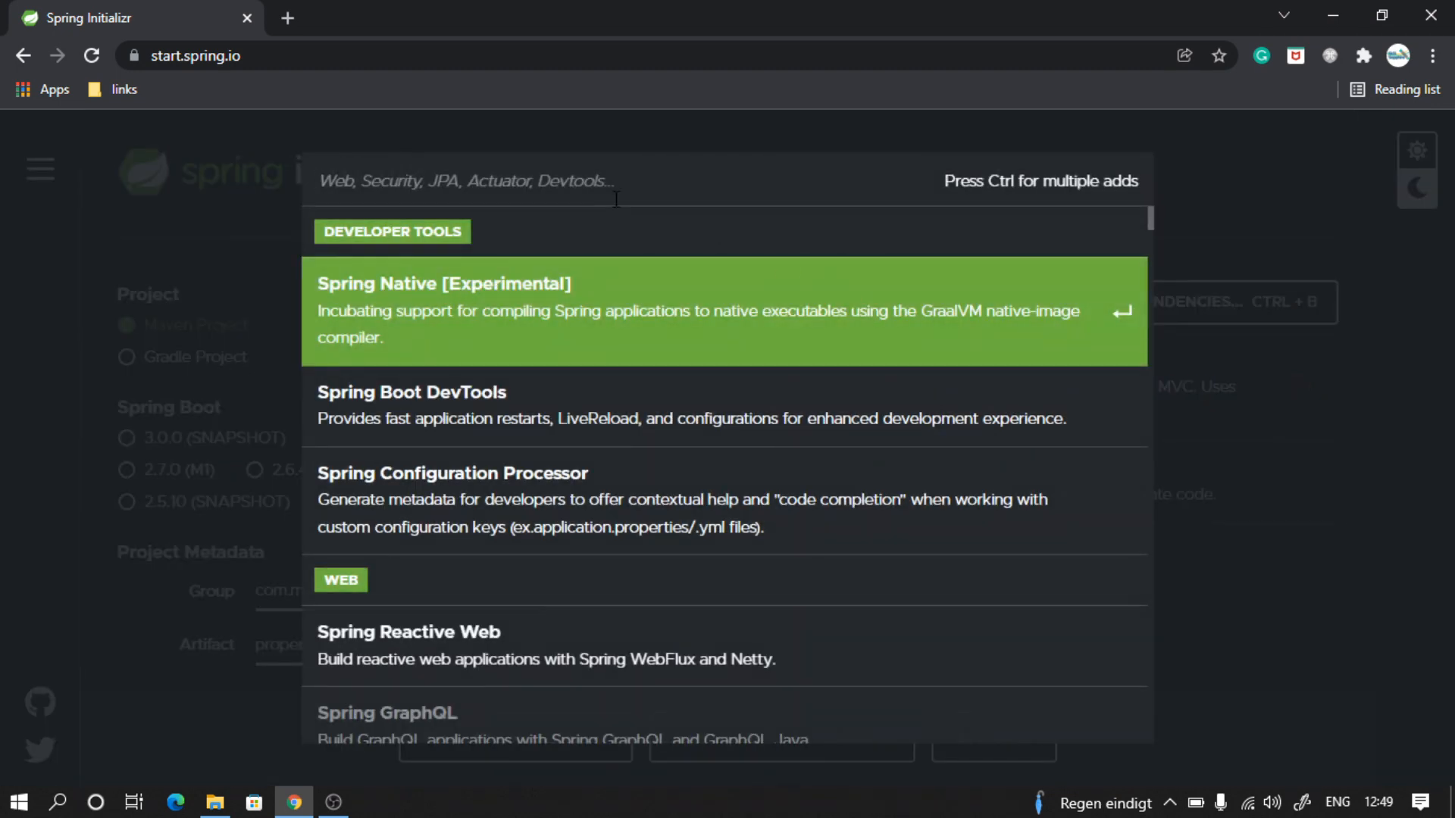
{"action": "type", "text": "data"}
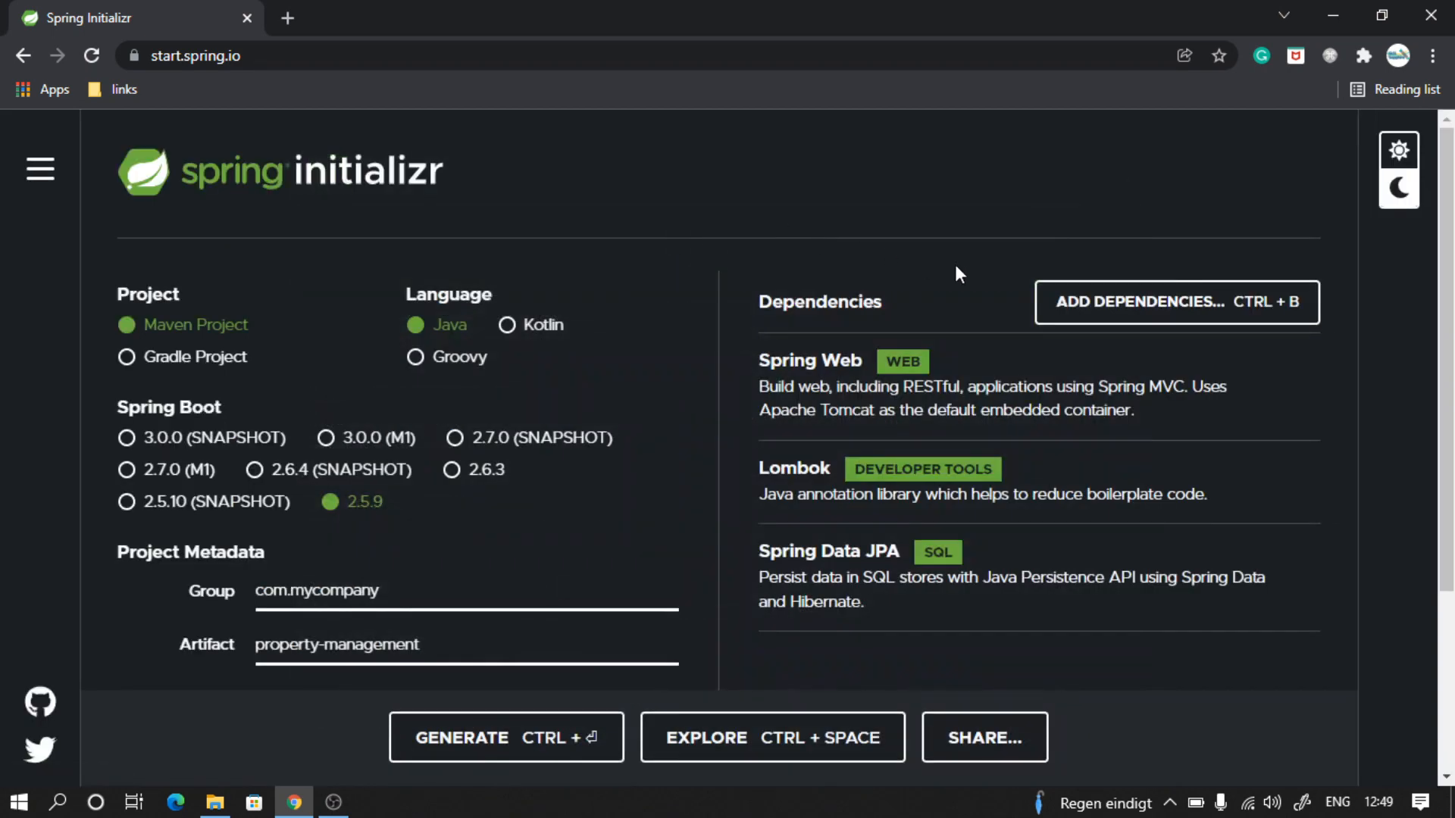
{"action": "left_click", "coordinate": [1175, 301]}
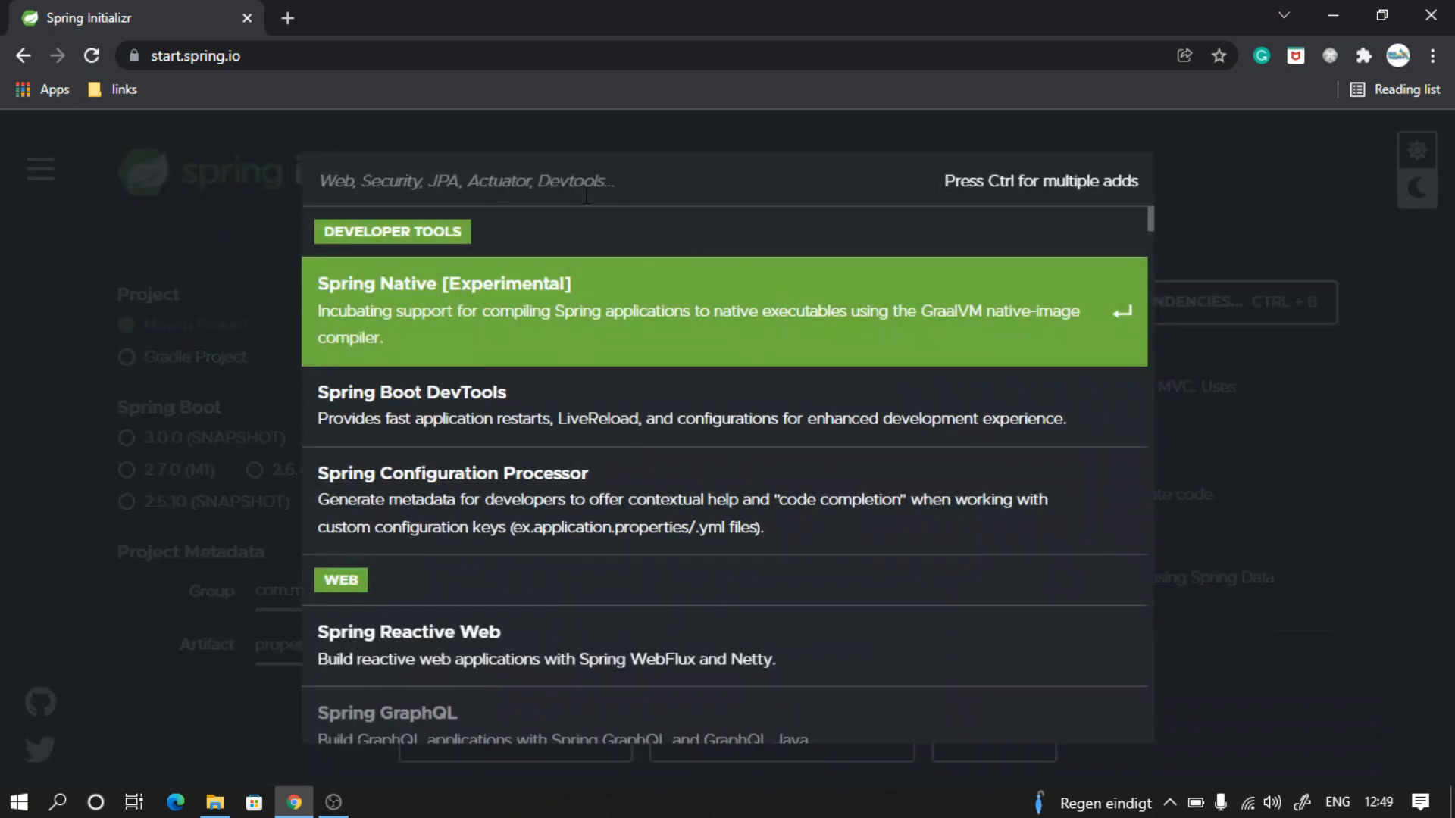
{"action": "type", "text": "h2"}
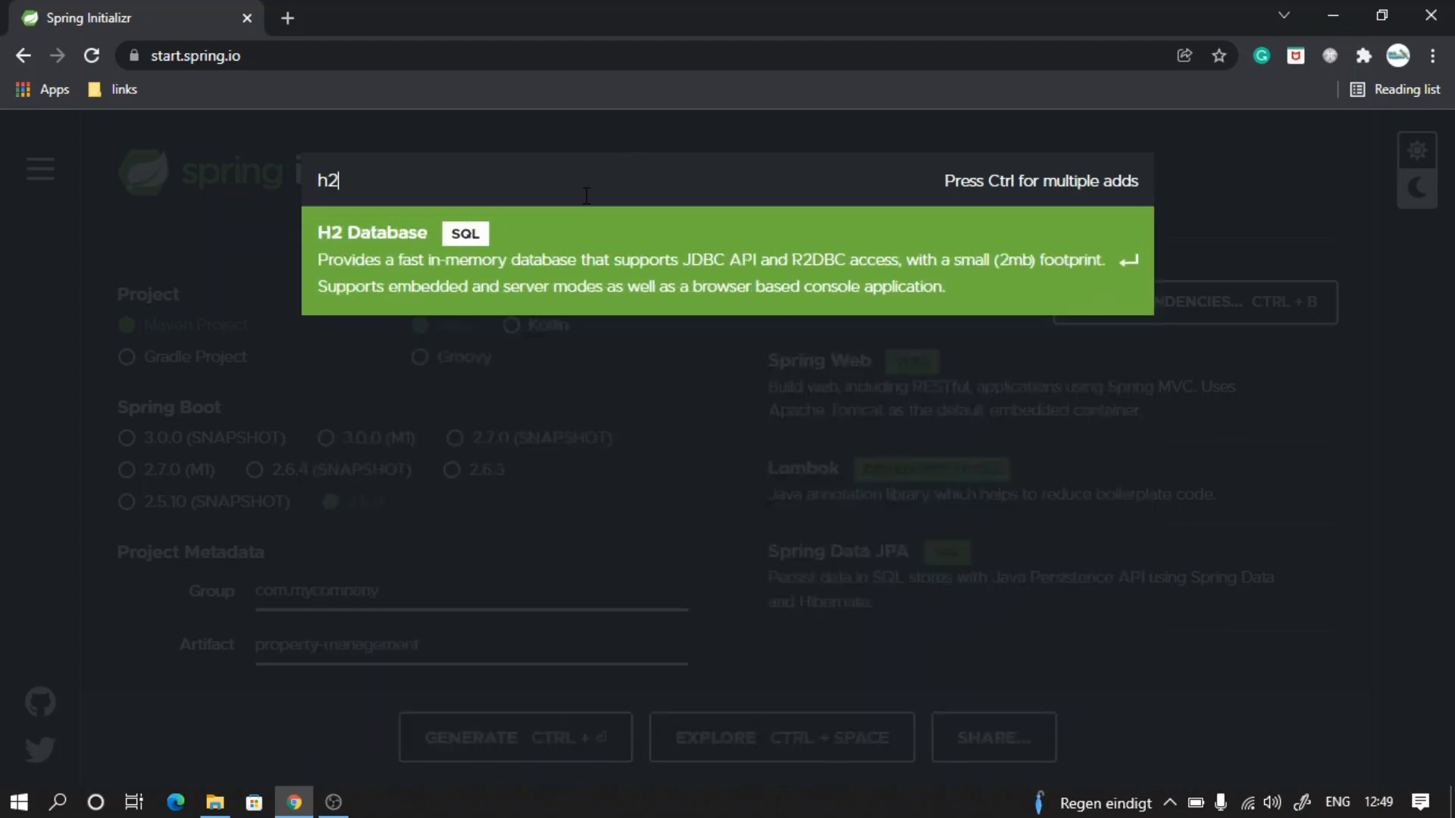
{"action": "mouse_move", "coordinate": [608, 268]}
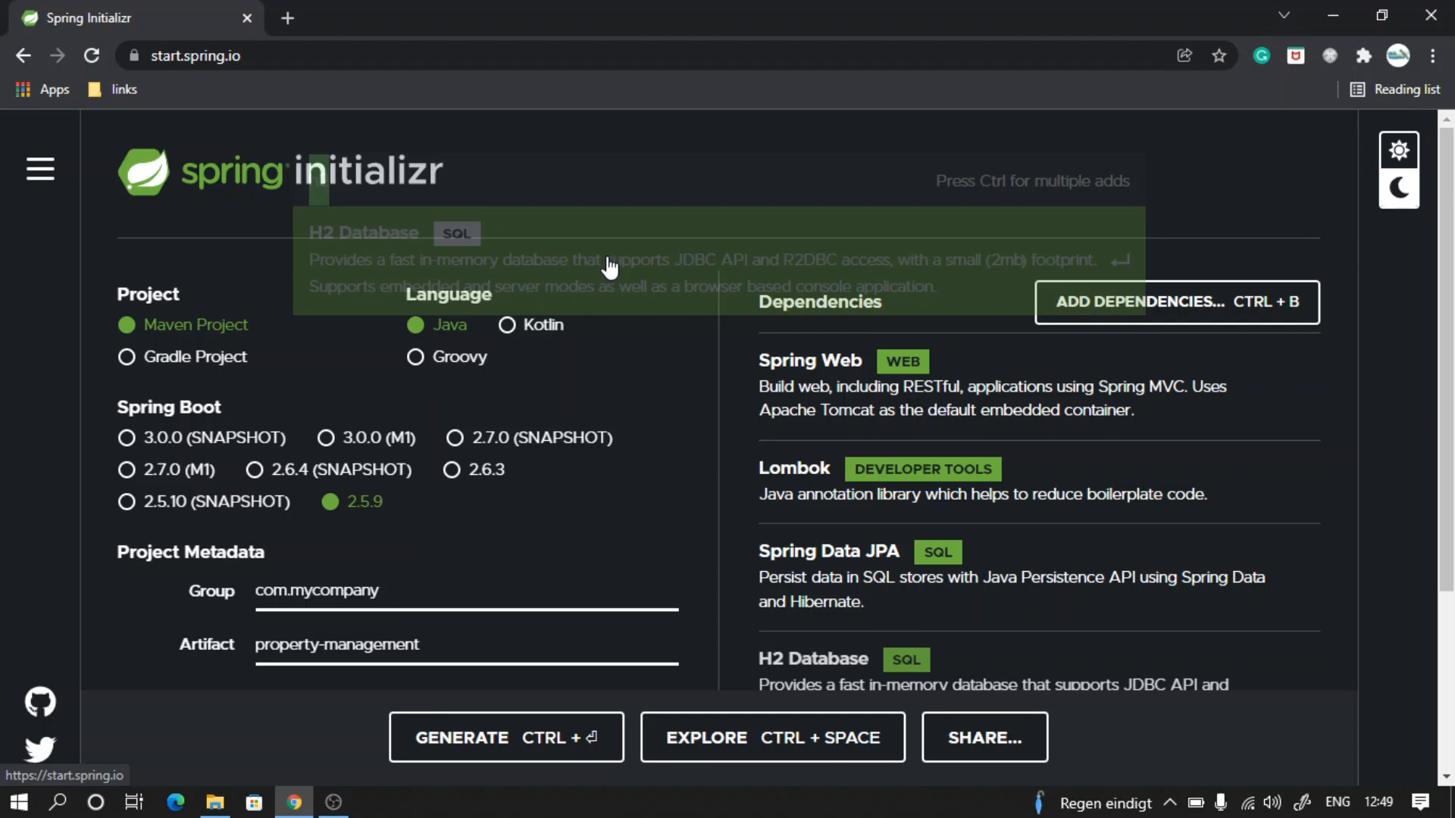
{"action": "scroll", "scroll_direction": "down", "scroll_amount": 3}
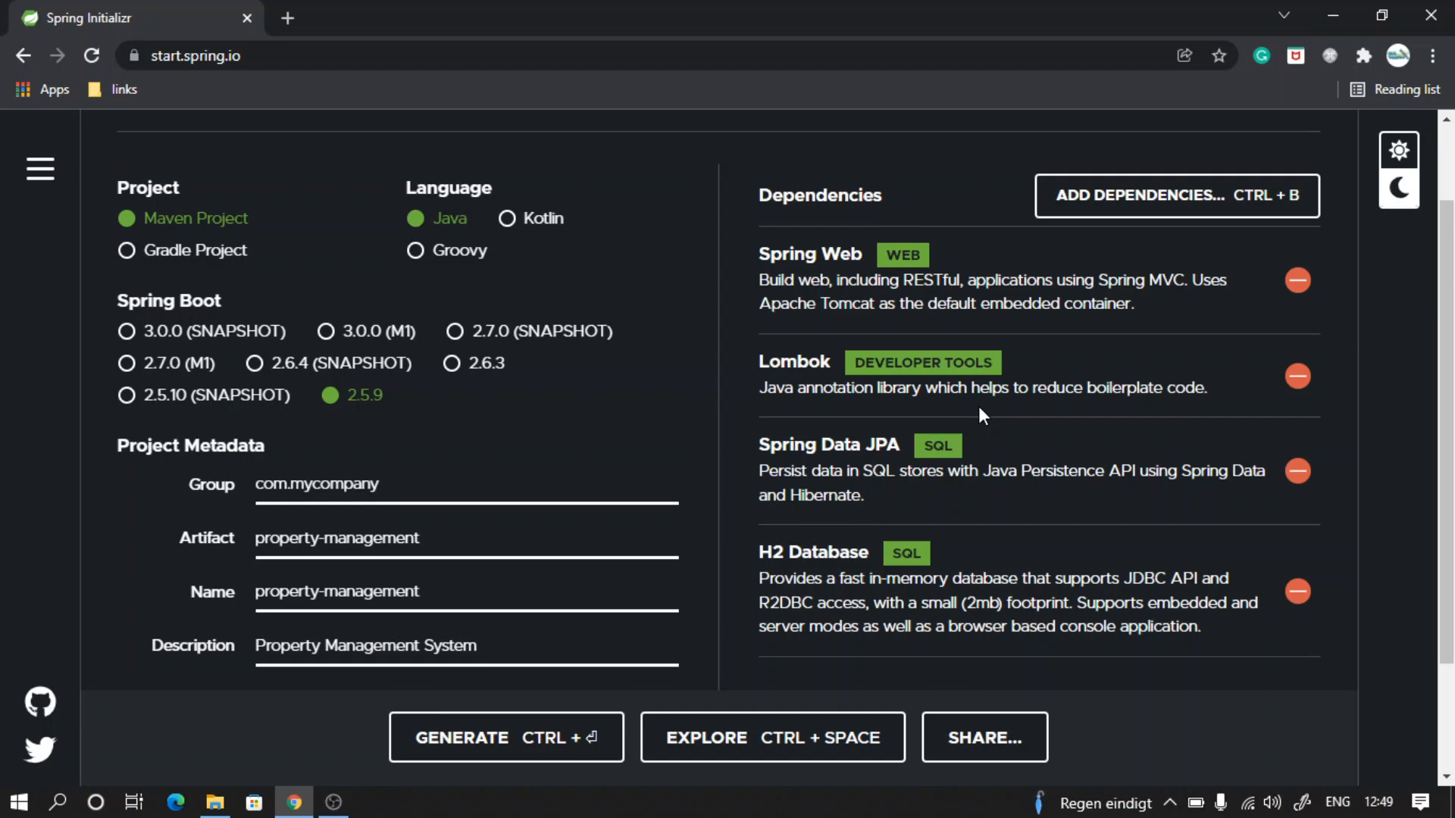
{"action": "mouse_move", "coordinate": [492, 727]}
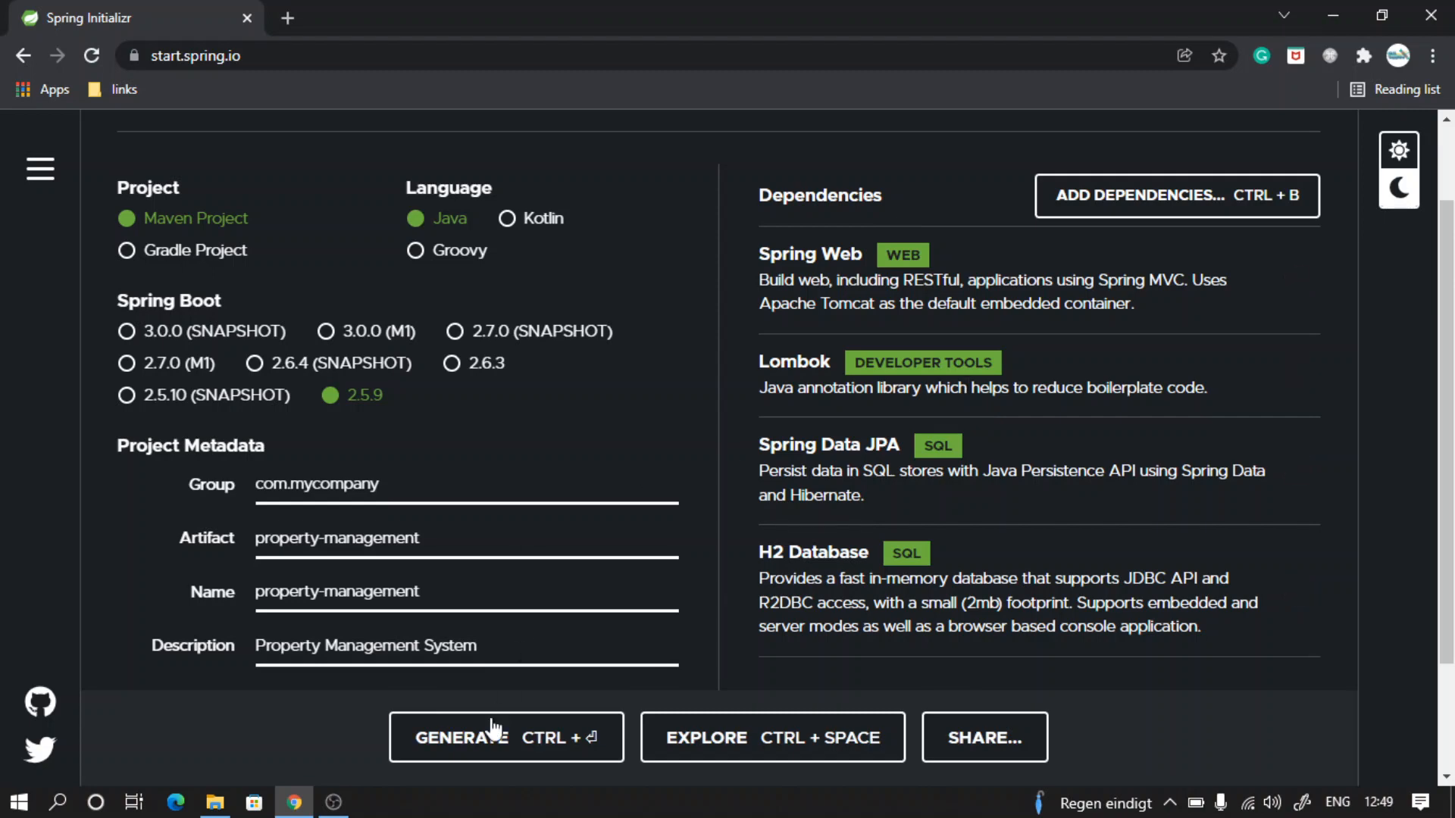
Generate the project, downloading property-management.zip with all four dependencies.
{"action": "left_click", "coordinate": [505, 737]}
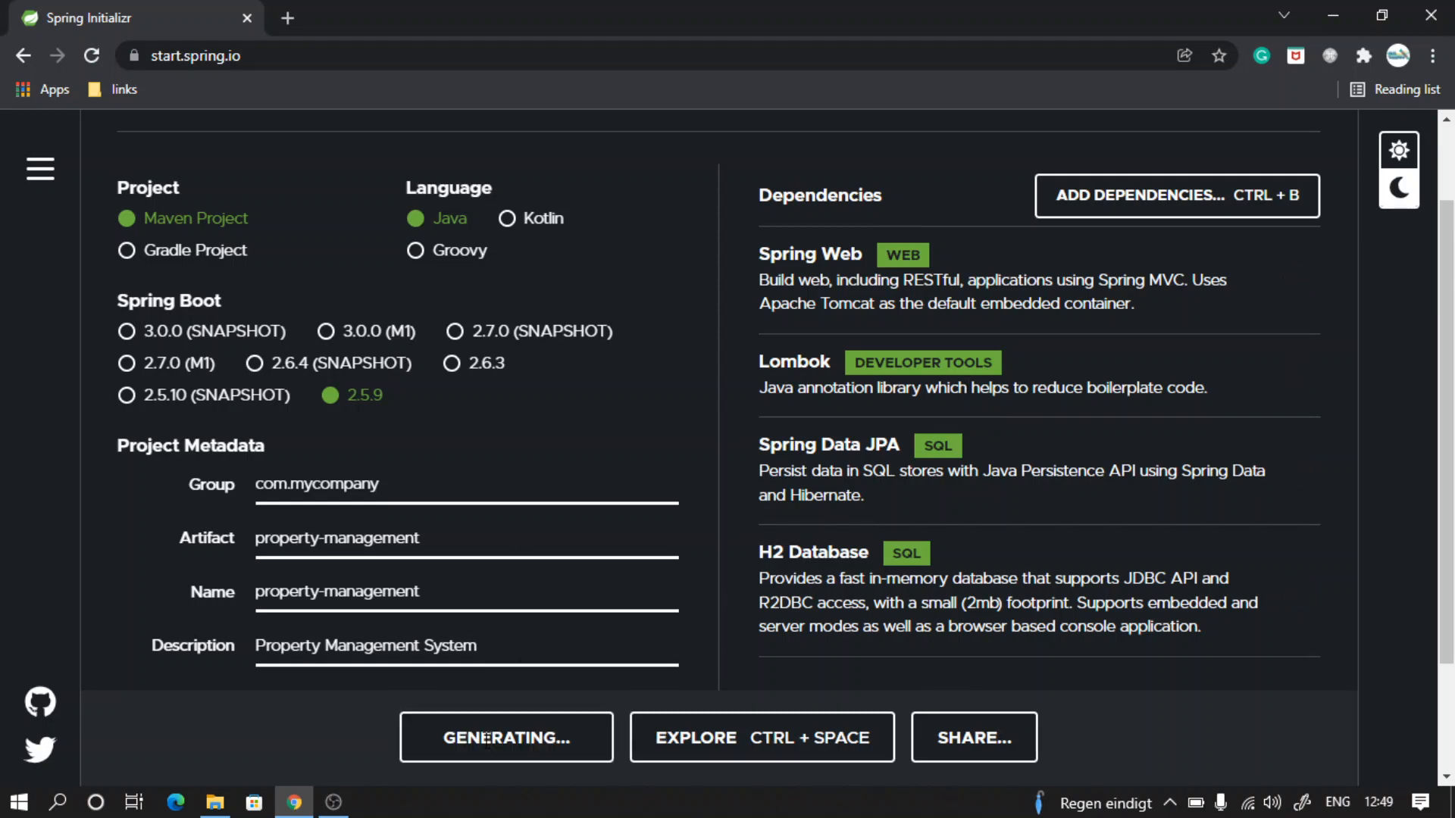
{"action": "left_click", "coordinate": [505, 737]}
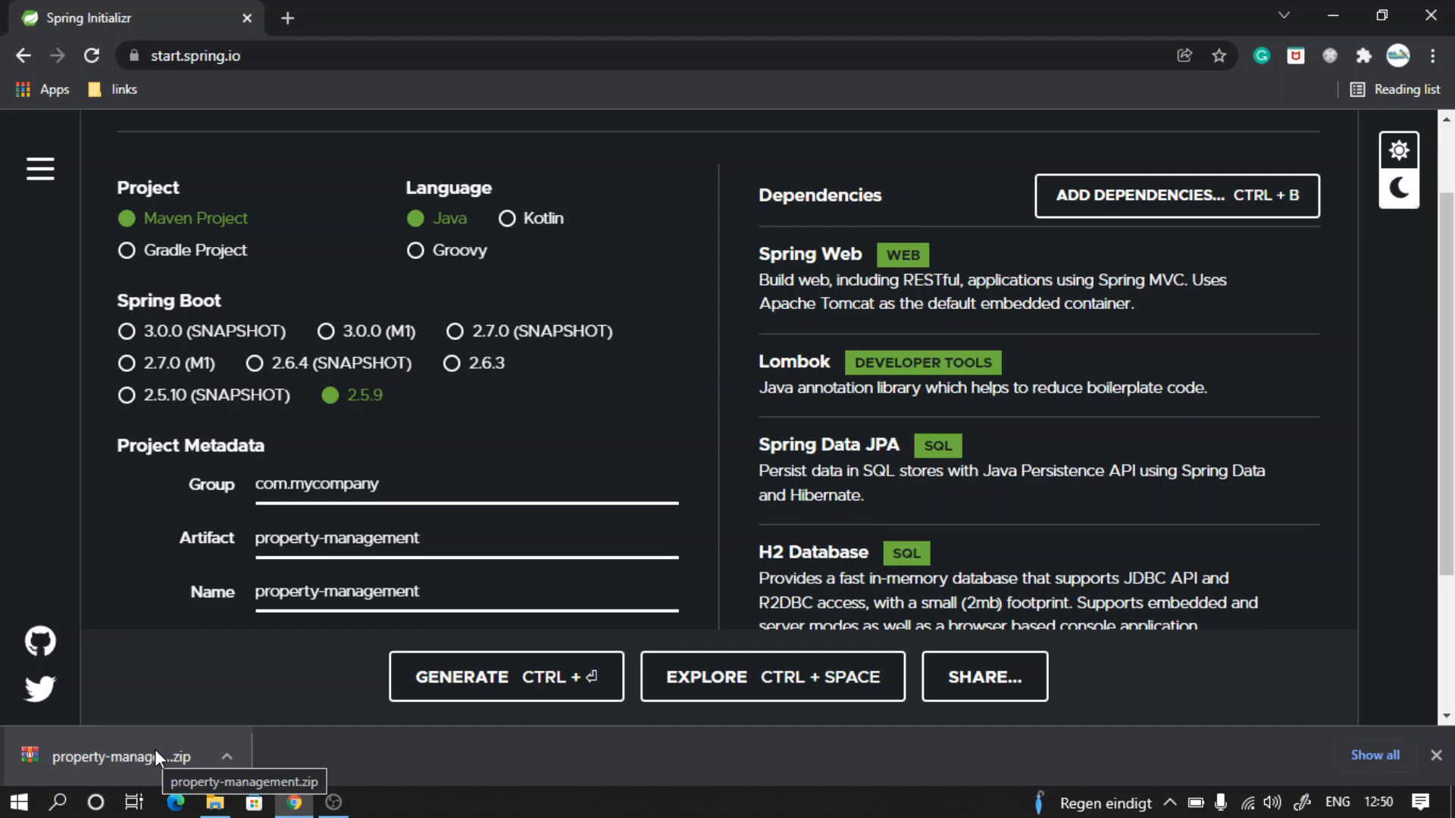
{"action": "mouse_move", "coordinate": [188, 782]}
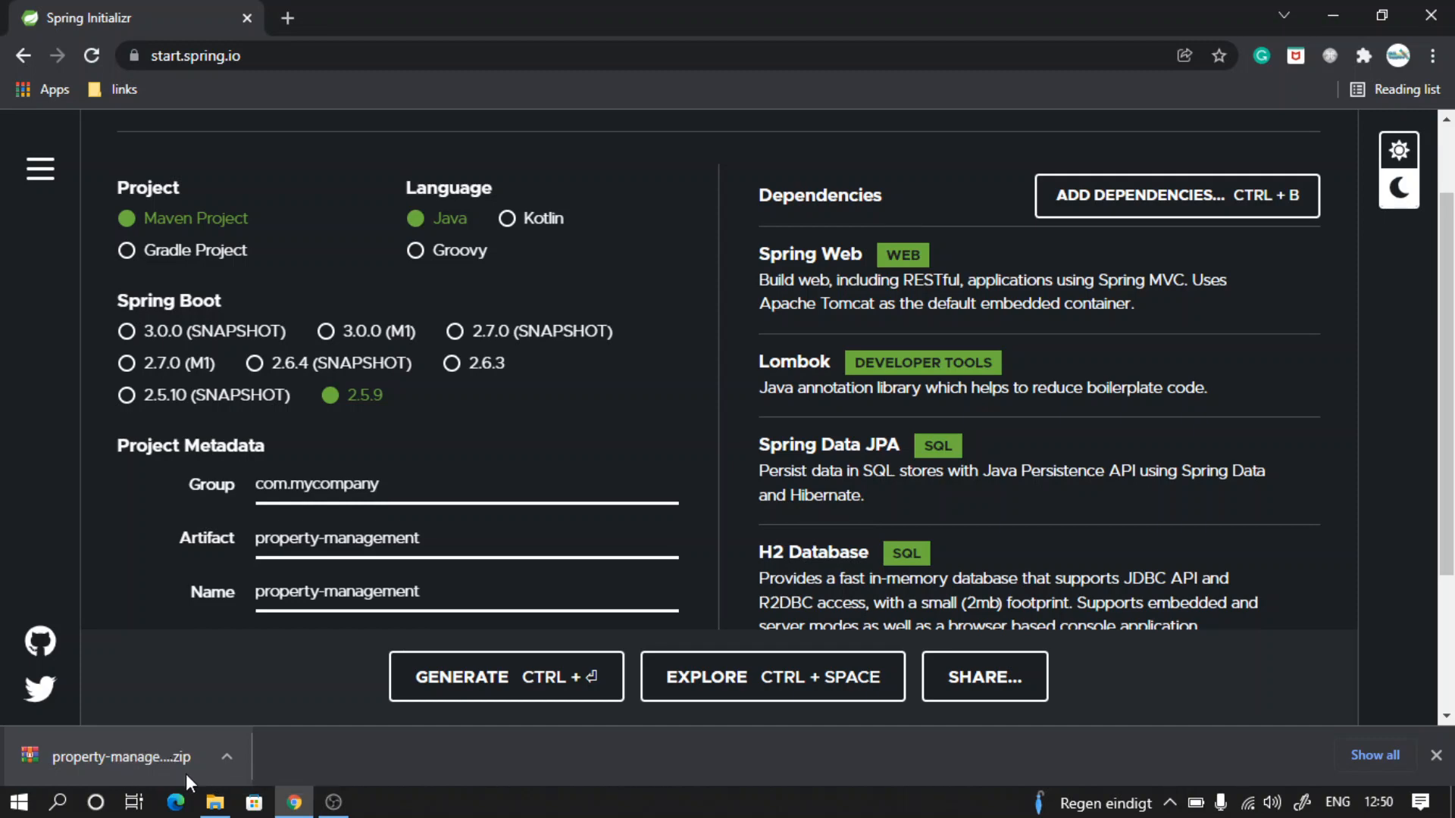
{"action": "mouse_move", "coordinate": [132, 772]}
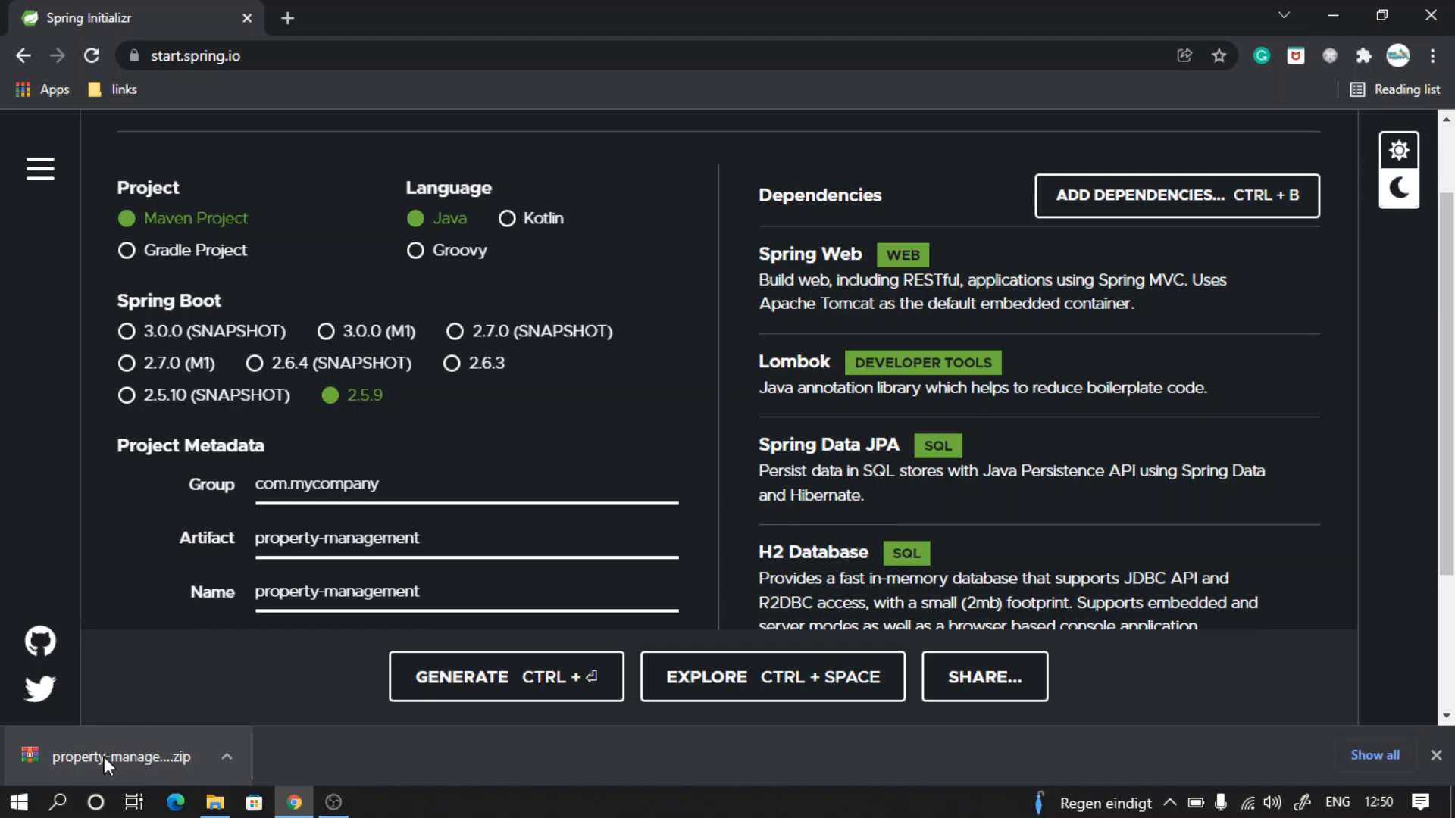
{"action": "mouse_move", "coordinate": [130, 724]}
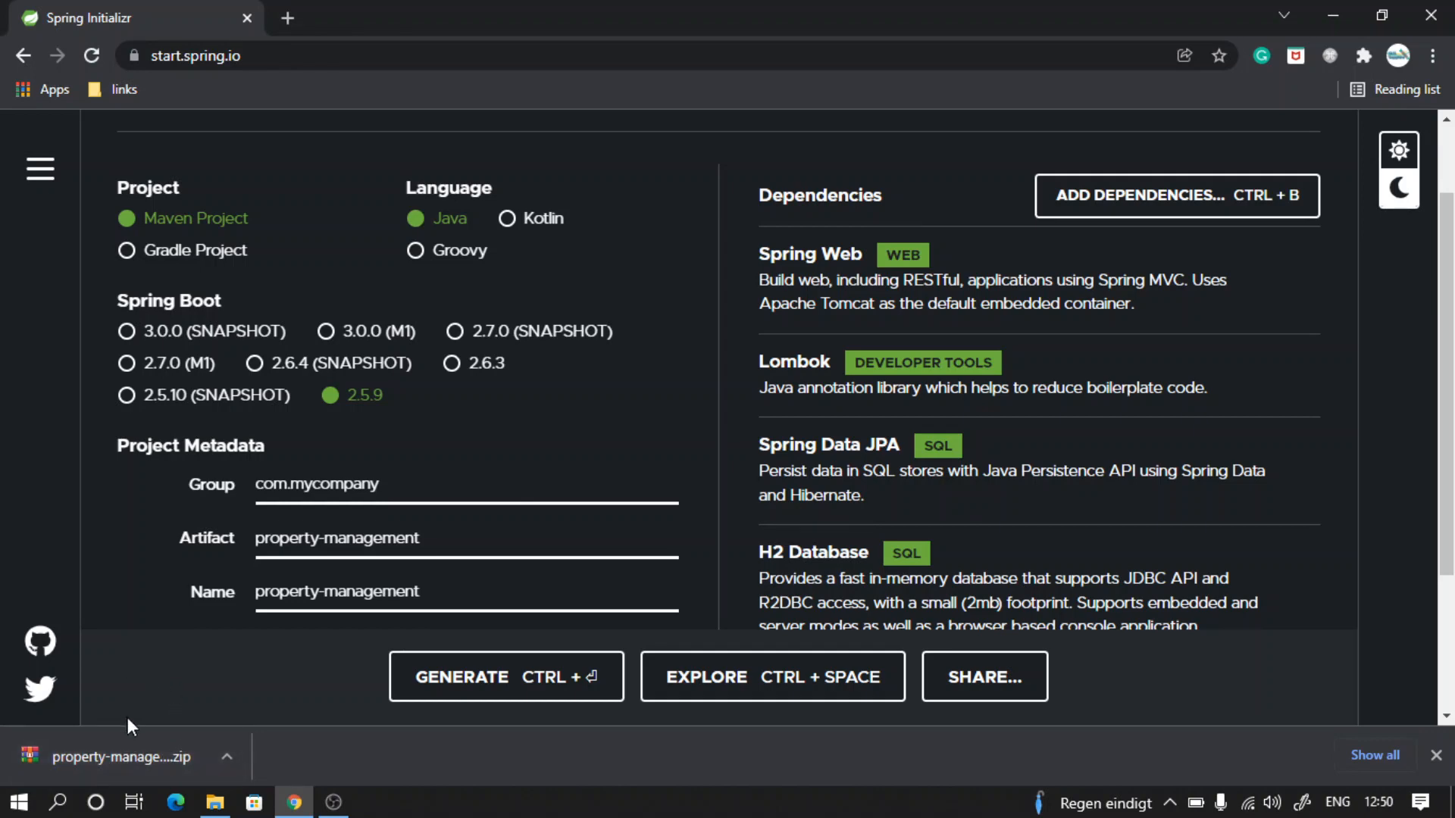
{"action": "mouse_move", "coordinate": [132, 765]}
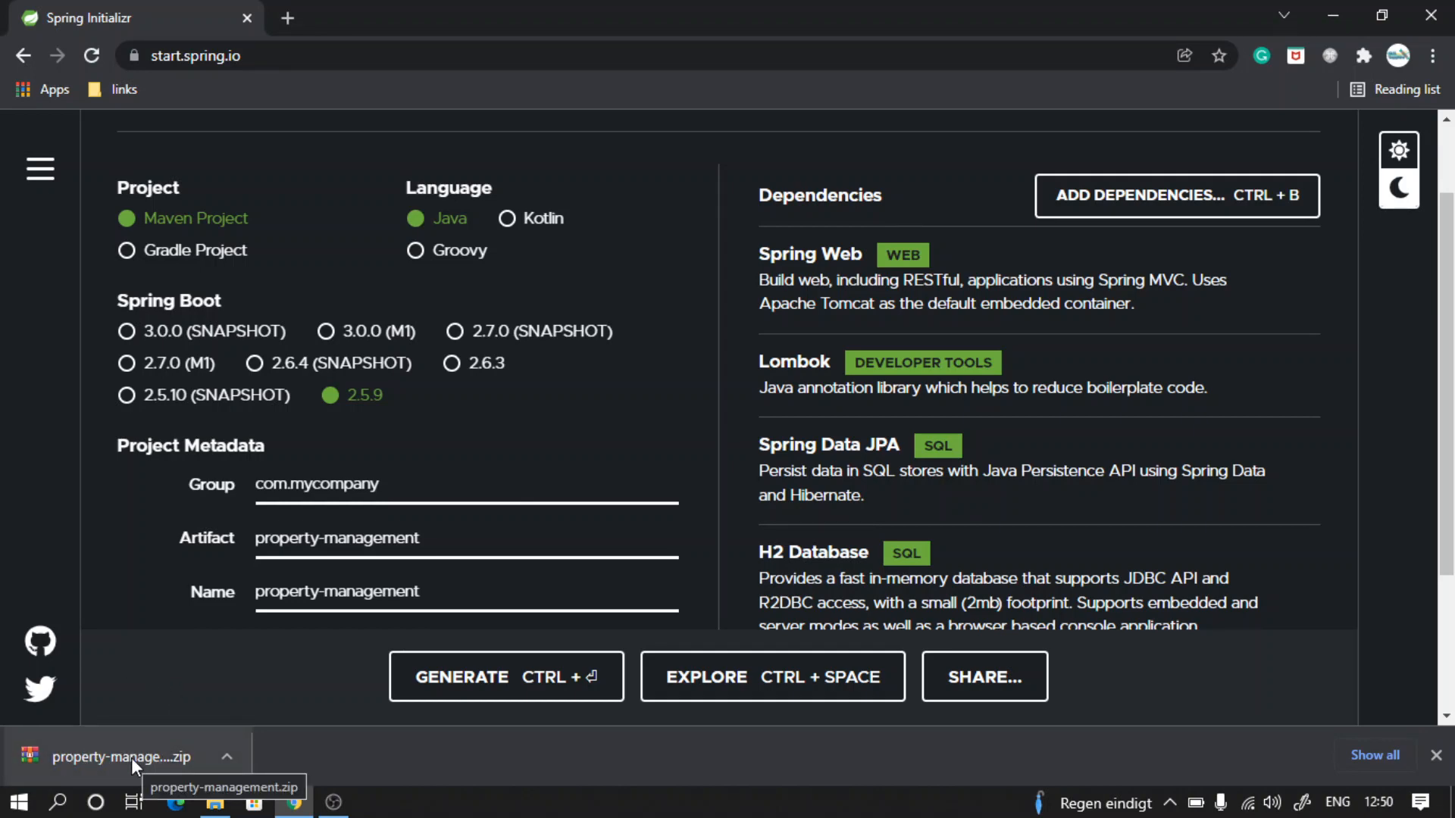
{"action": "mouse_move", "coordinate": [41, 522]}
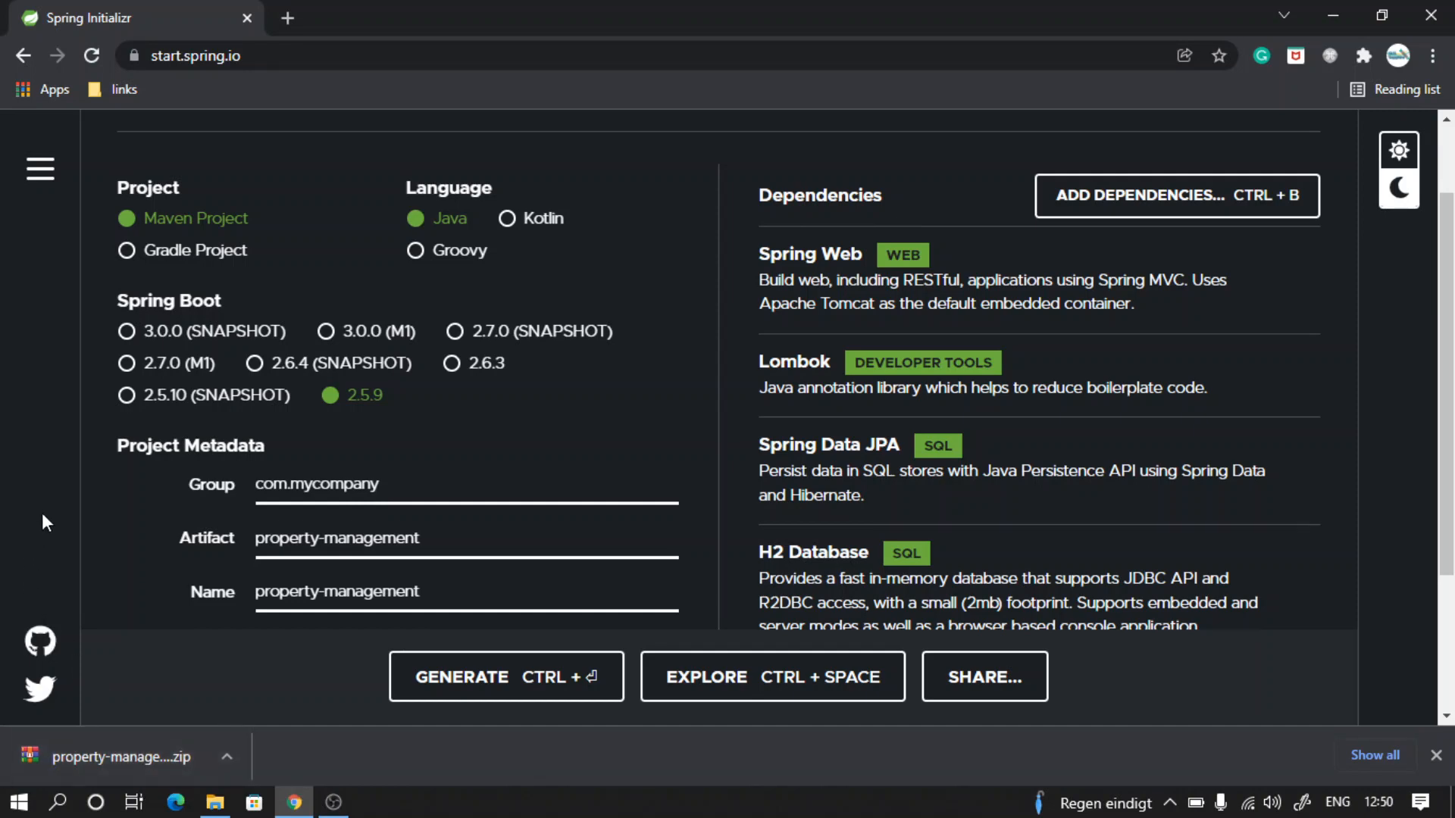
{"action": "mouse_move", "coordinate": [49, 507]}
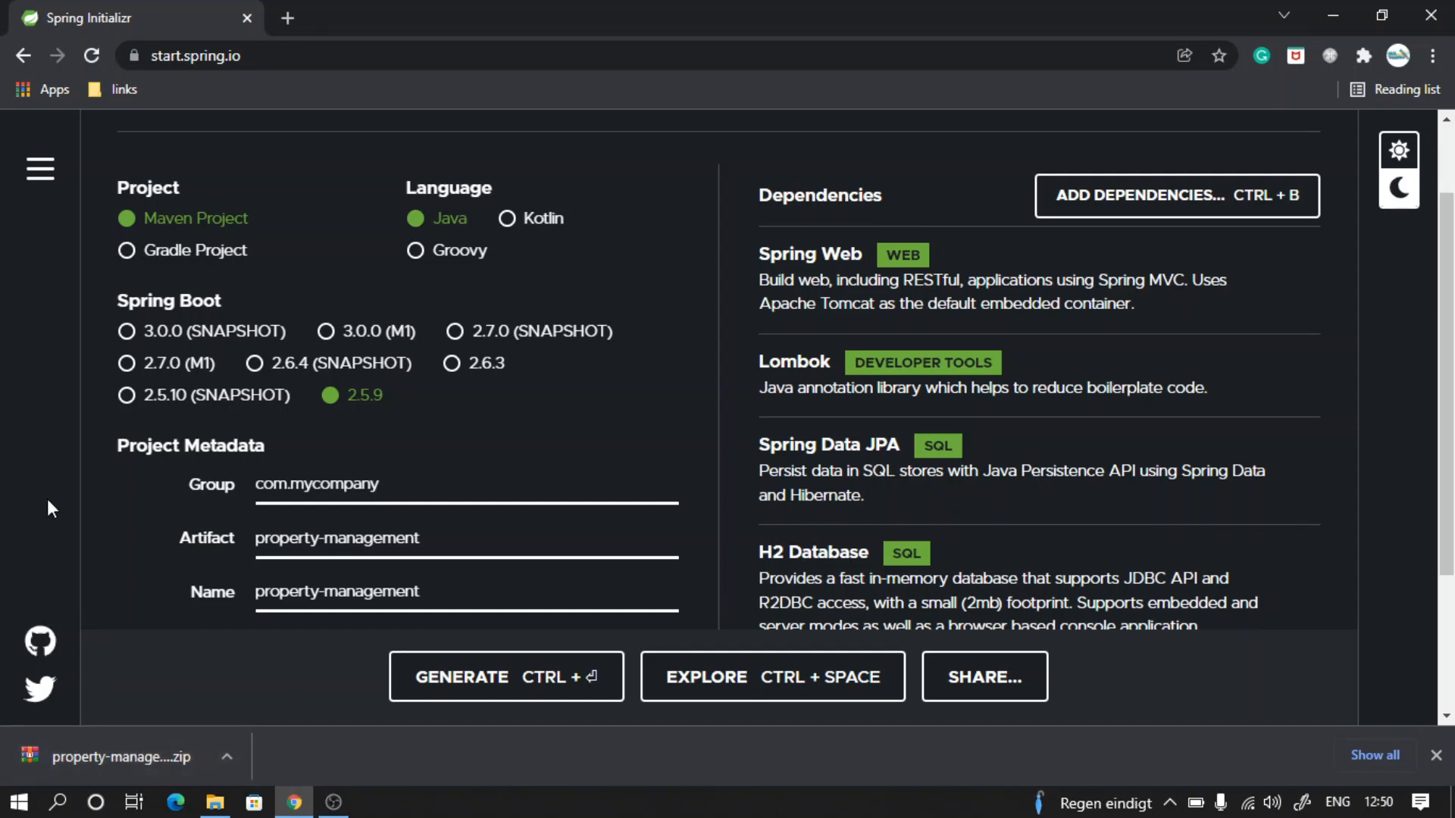